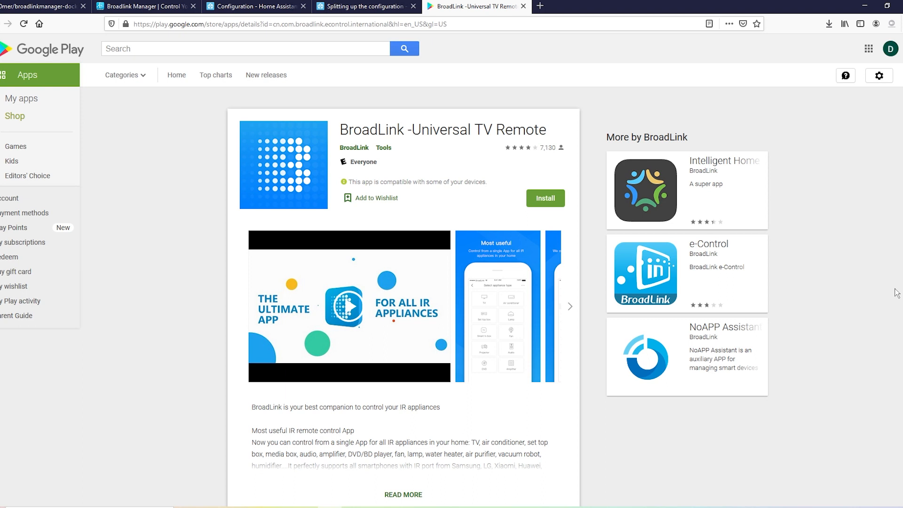
Show the RM4 pro-f1-1f-fd client's details in UniFi Network, including IP 10.0.0.13
click(649, 7)
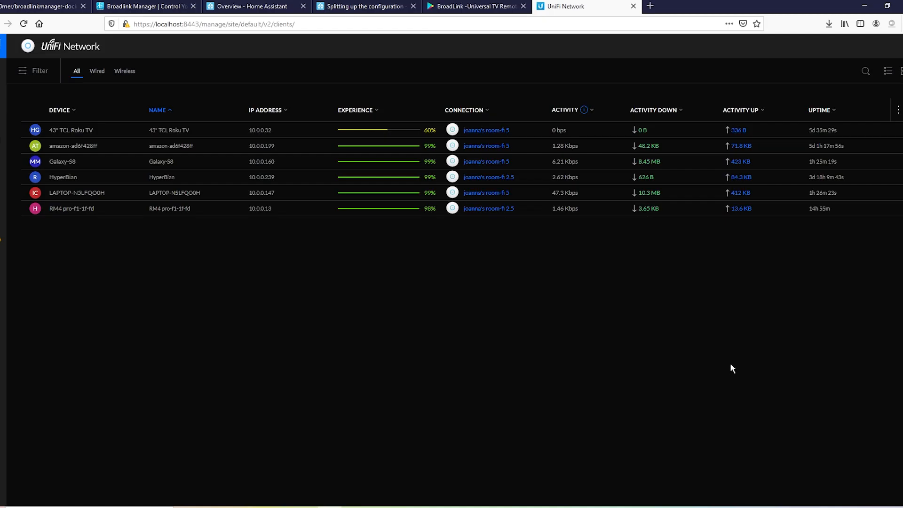
mouse_move(613, 351)
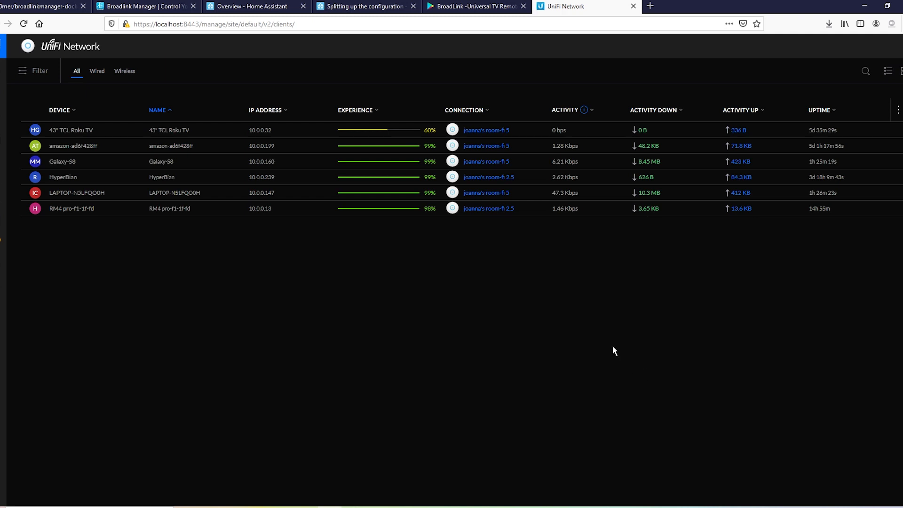
mouse_move(562, 272)
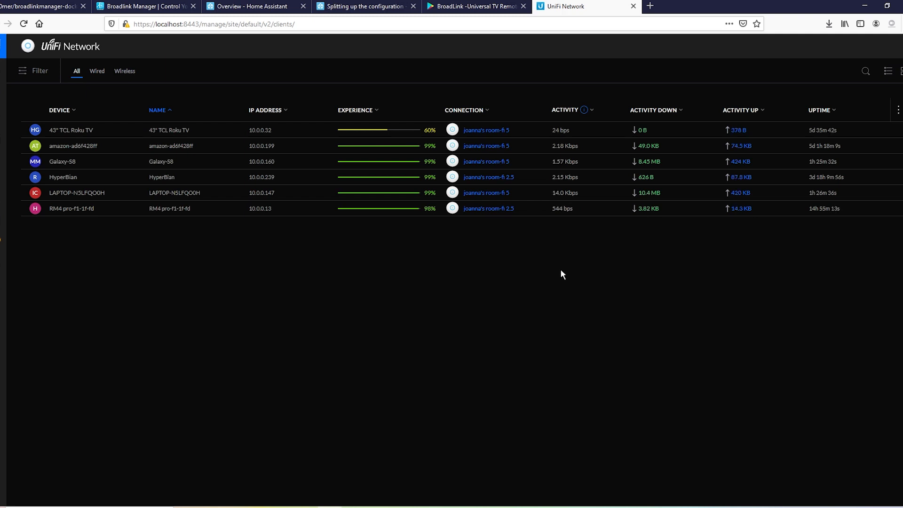
mouse_move(579, 278)
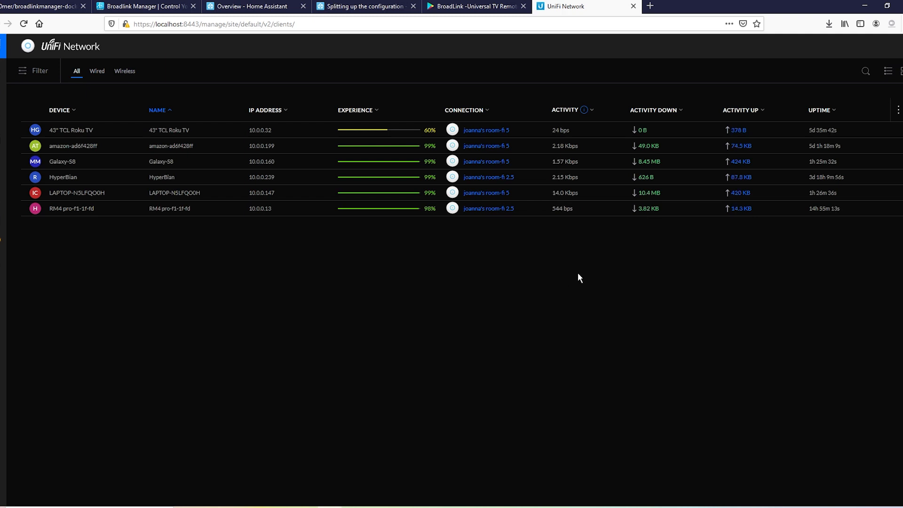
mouse_move(394, 274)
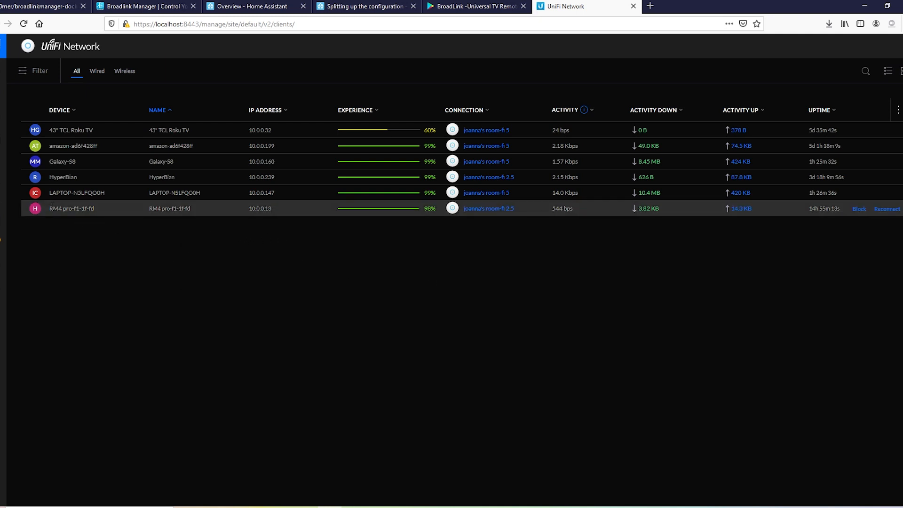
click(71, 208)
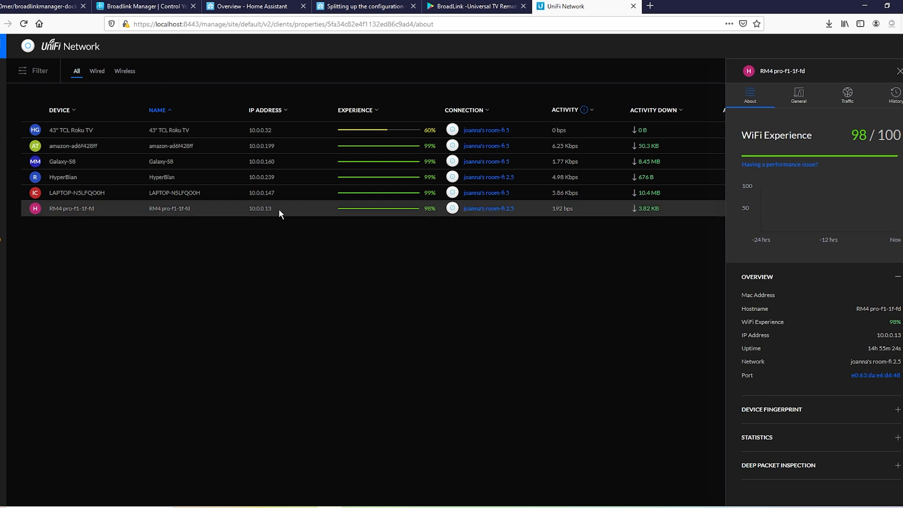
mouse_move(272, 217)
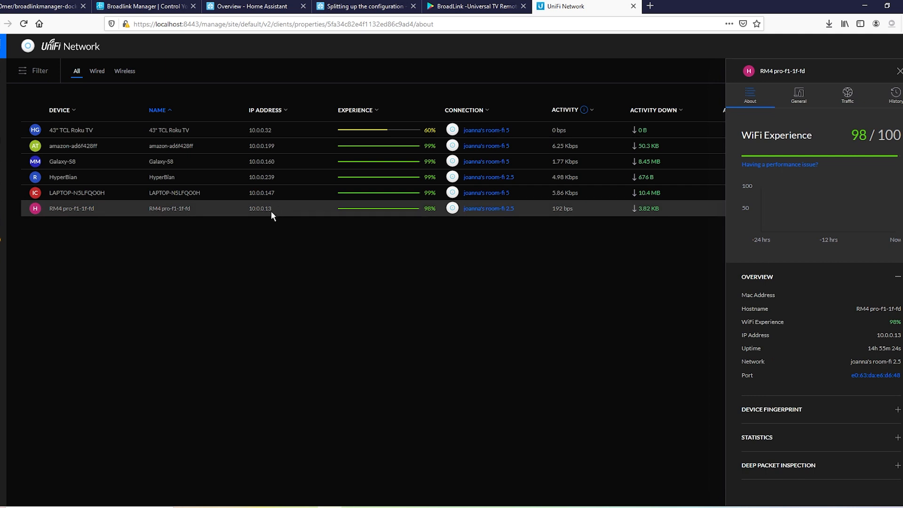
mouse_move(475, 6)
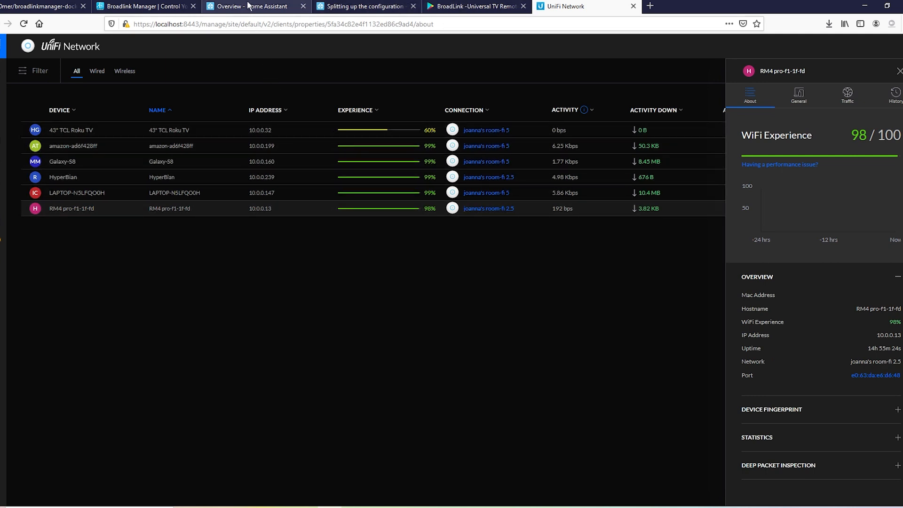
Go to Configuration > Integrations in Home Assistant and start adding a new integration
click(248, 7)
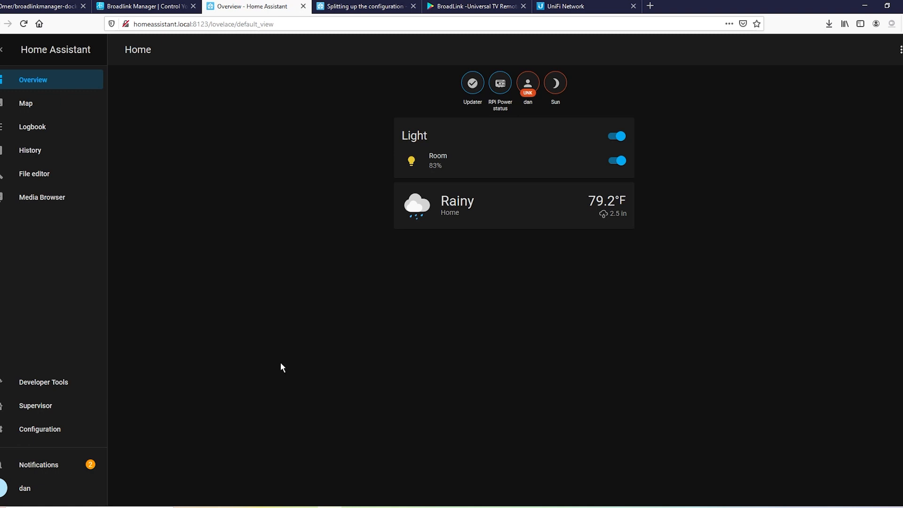
click(40, 429)
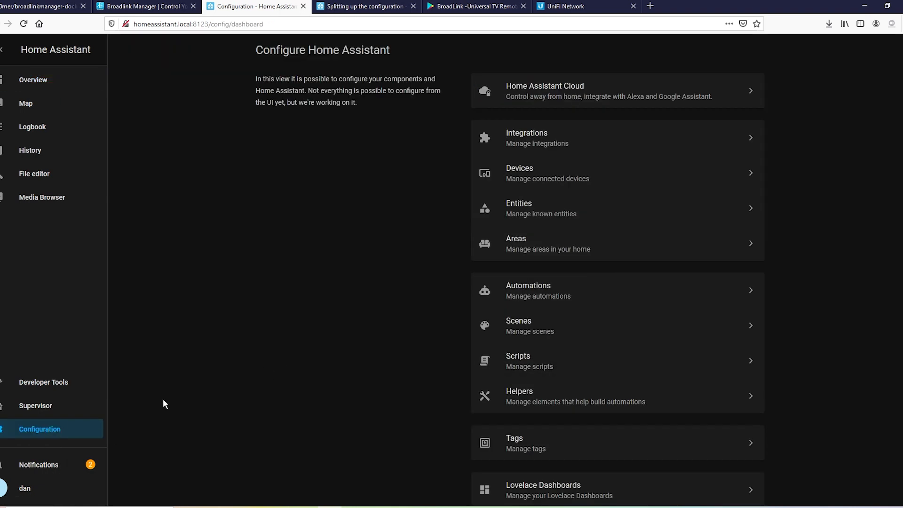
click(525, 137)
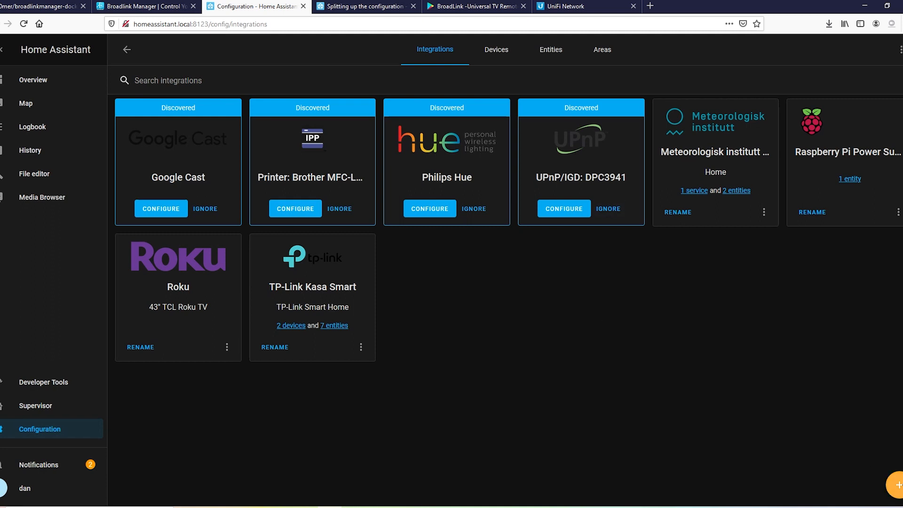
click(888, 484)
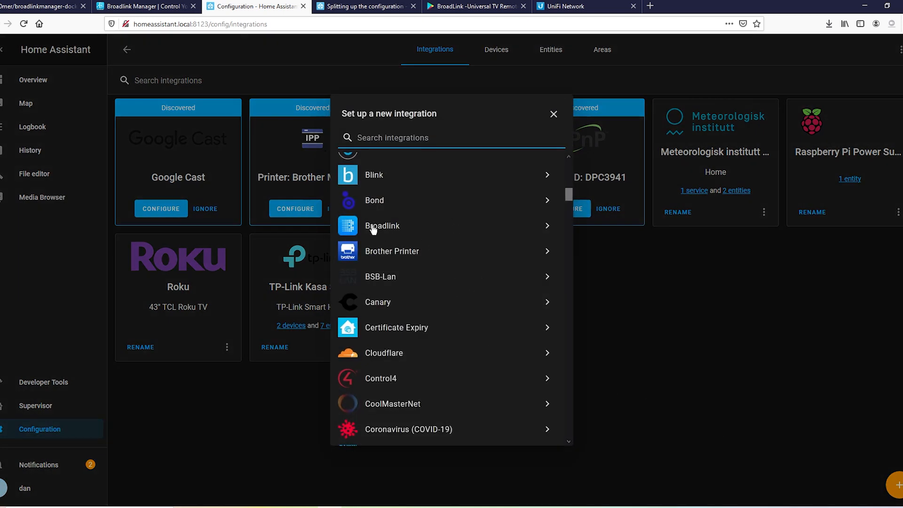
Add Broadlink with host 10.0.0.13, name the device 'broadlink', and finish setup
click(382, 225)
text(10)
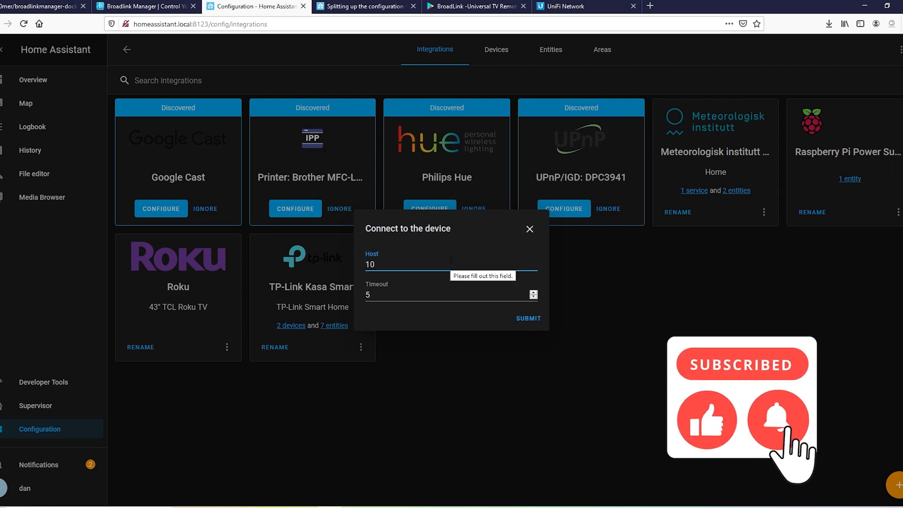
text(.0.0.)
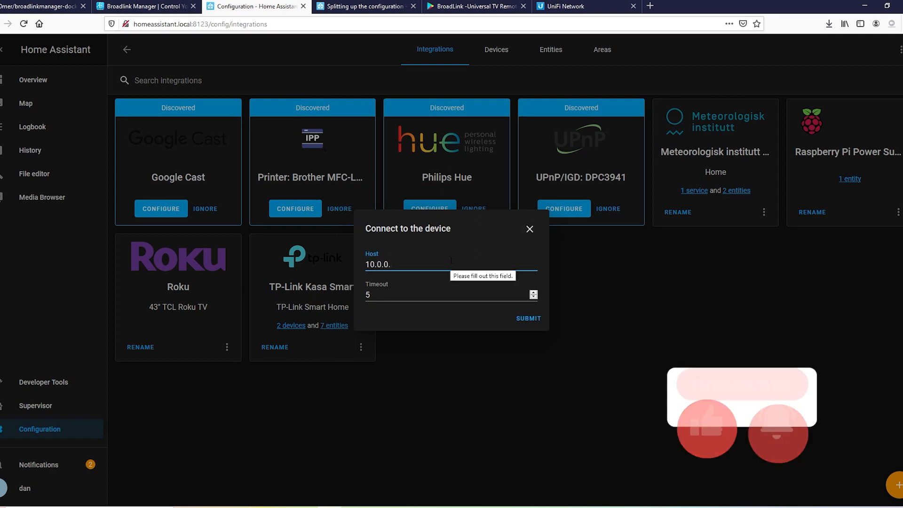
click(526, 318)
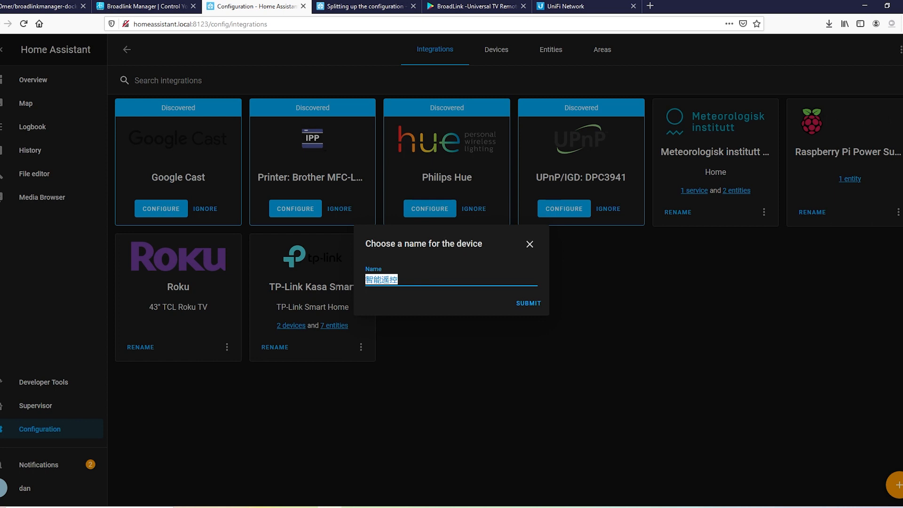
text(broad)
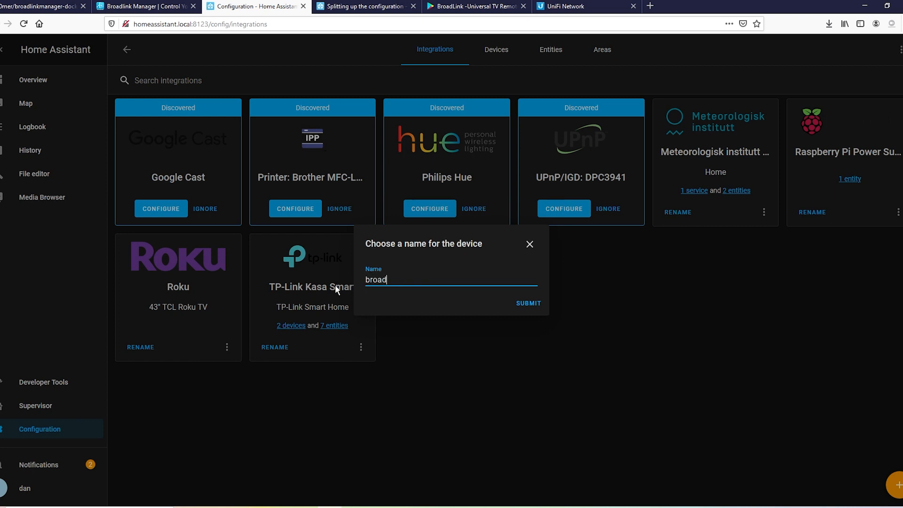
text(link)
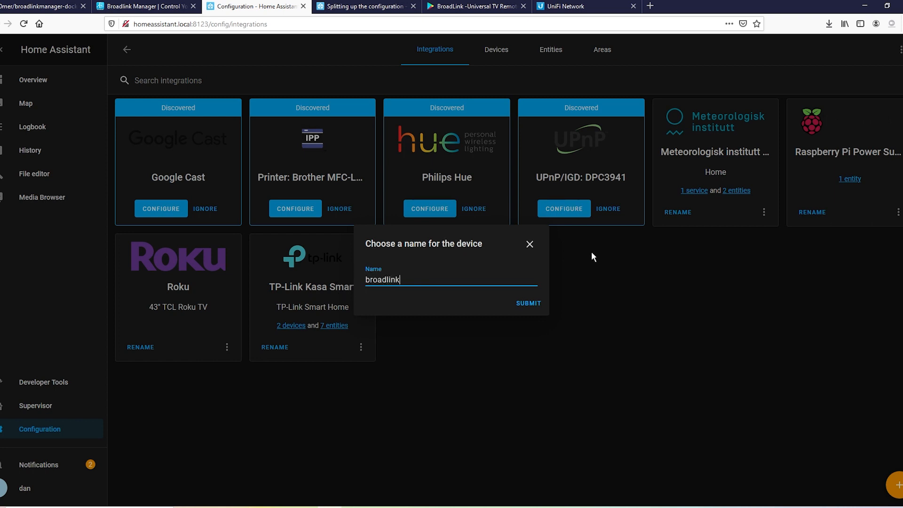
click(527, 302)
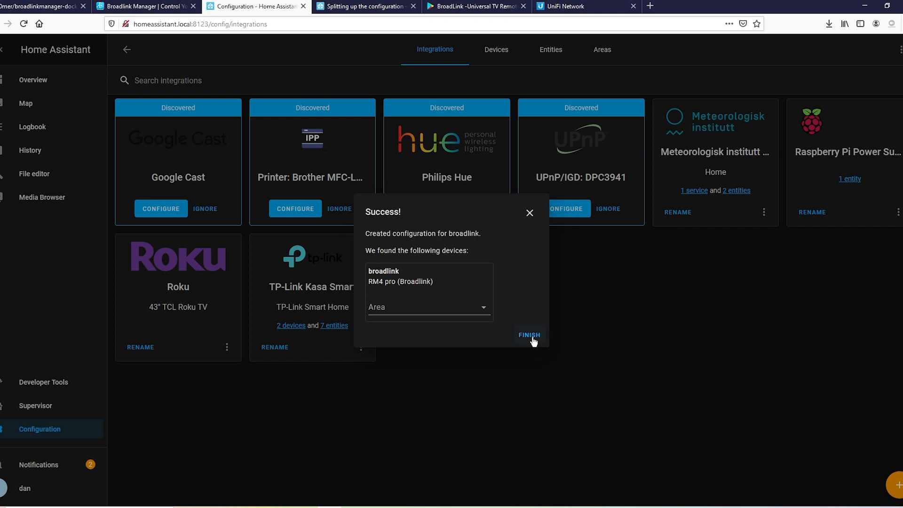
click(49, 6)
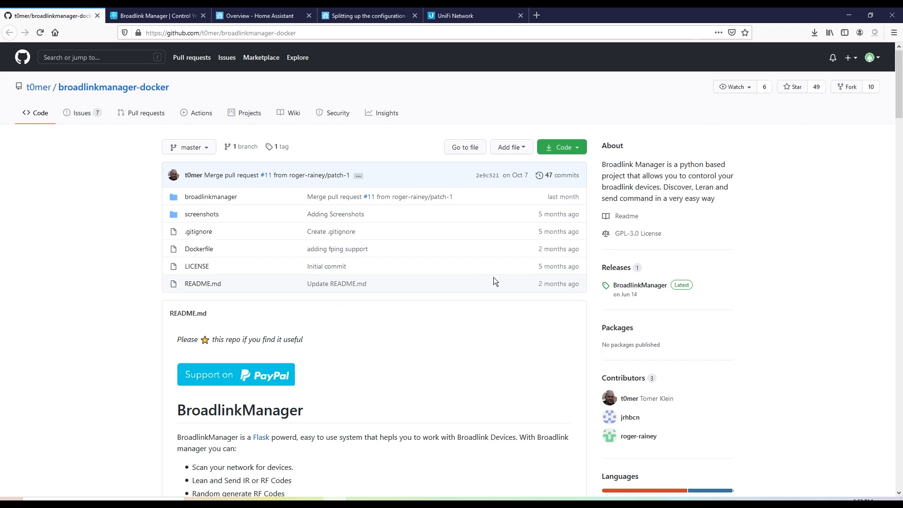
mouse_move(126, 75)
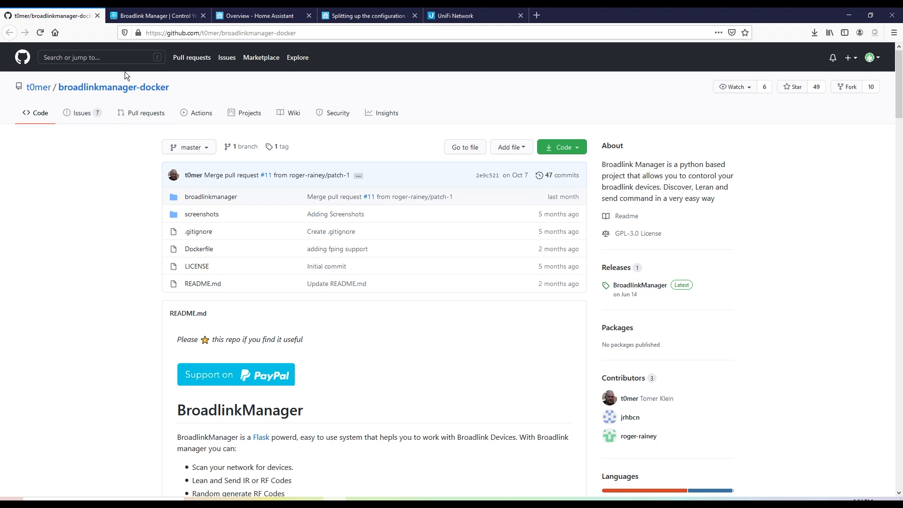
mouse_move(90, 218)
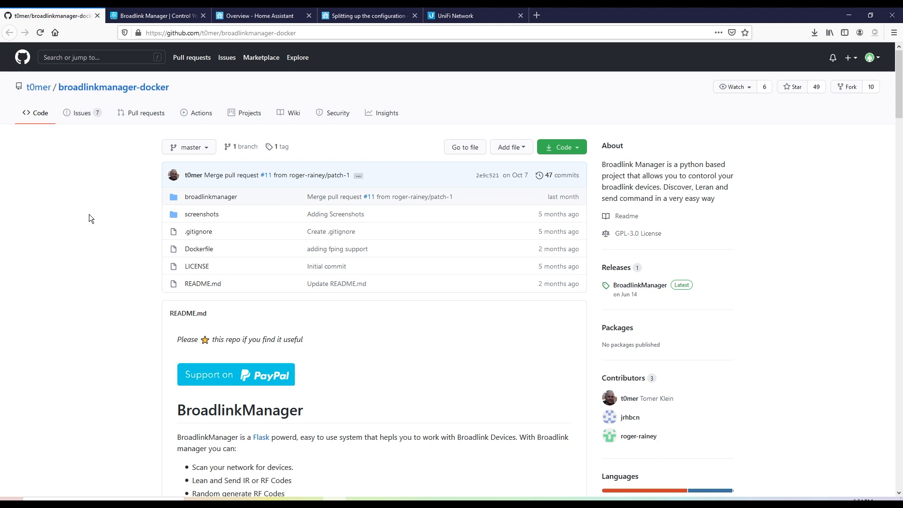
mouse_move(82, 226)
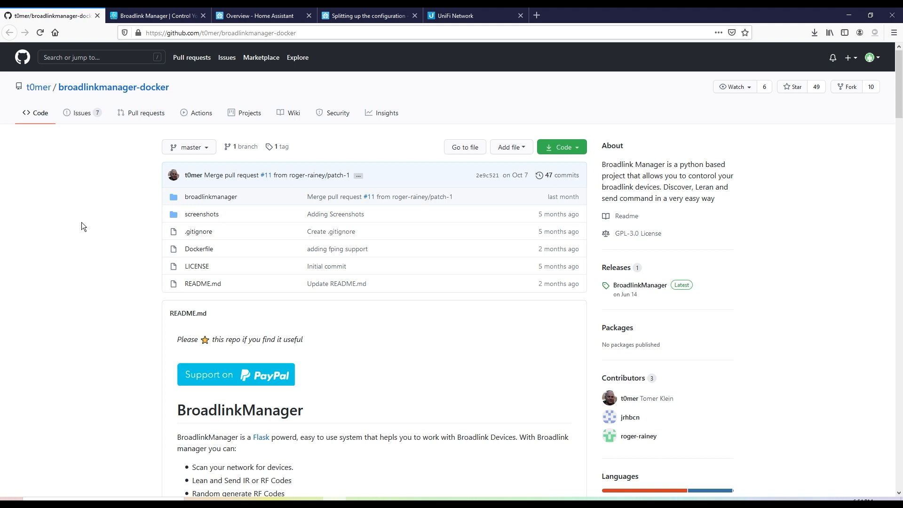
mouse_move(58, 227)
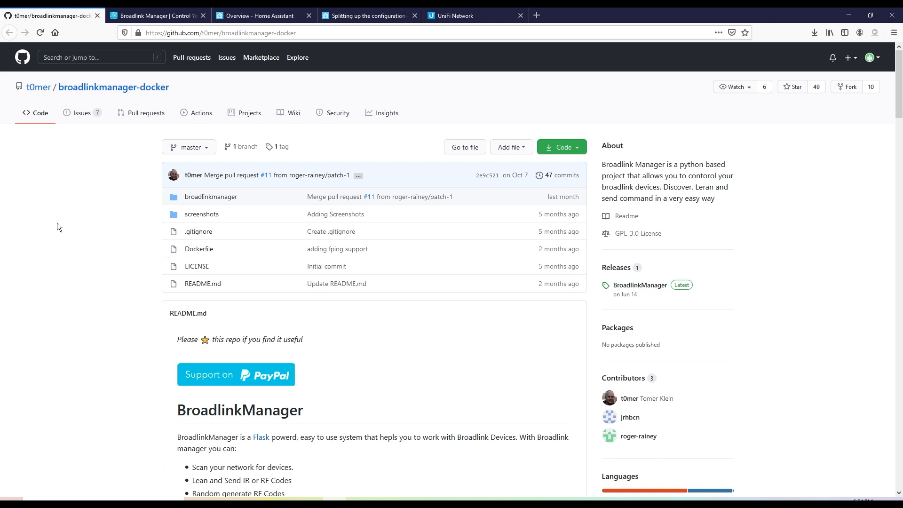
mouse_move(110, 87)
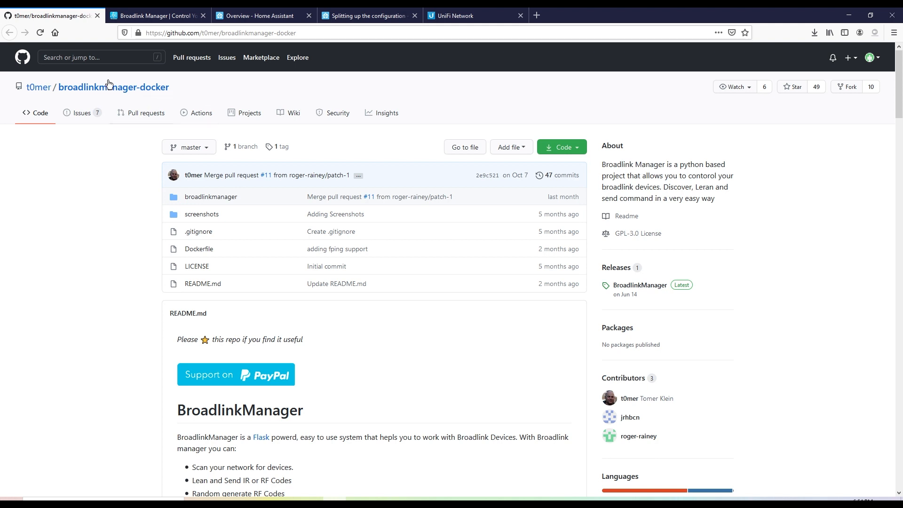
mouse_move(159, 83)
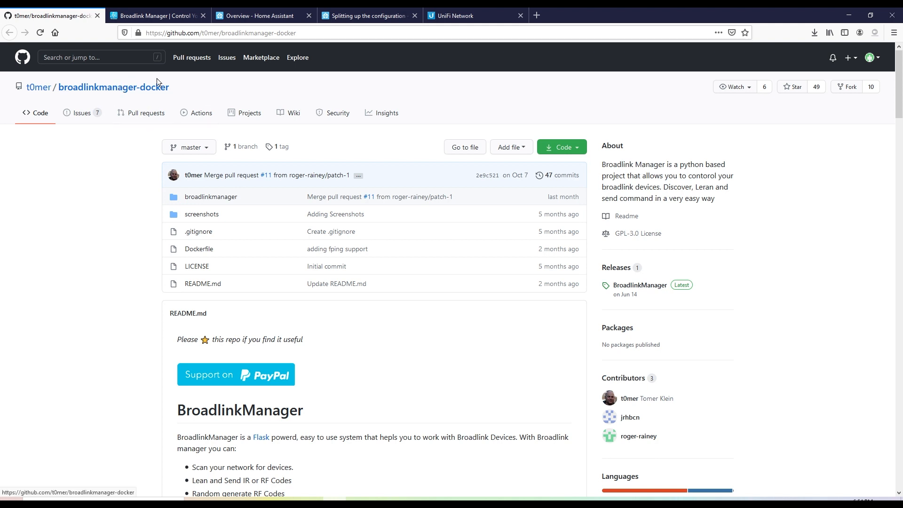
mouse_move(118, 159)
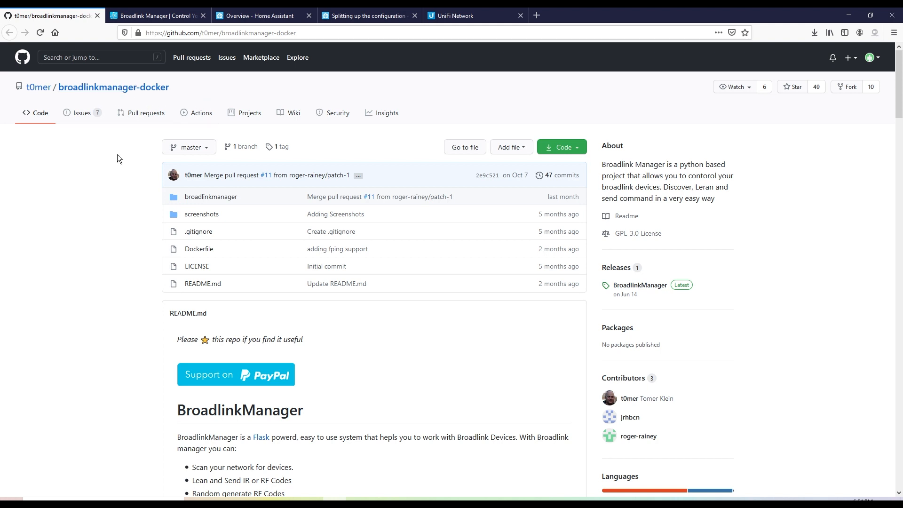
Scroll the broadlinkmanager-docker README to the Usage > Run from hub docker-compose section
scroll(down, 3)
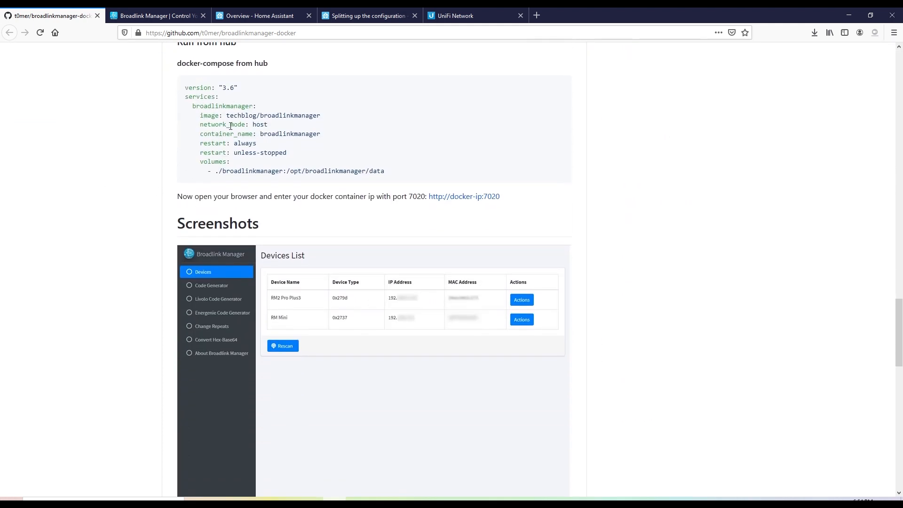
scroll(up, 3)
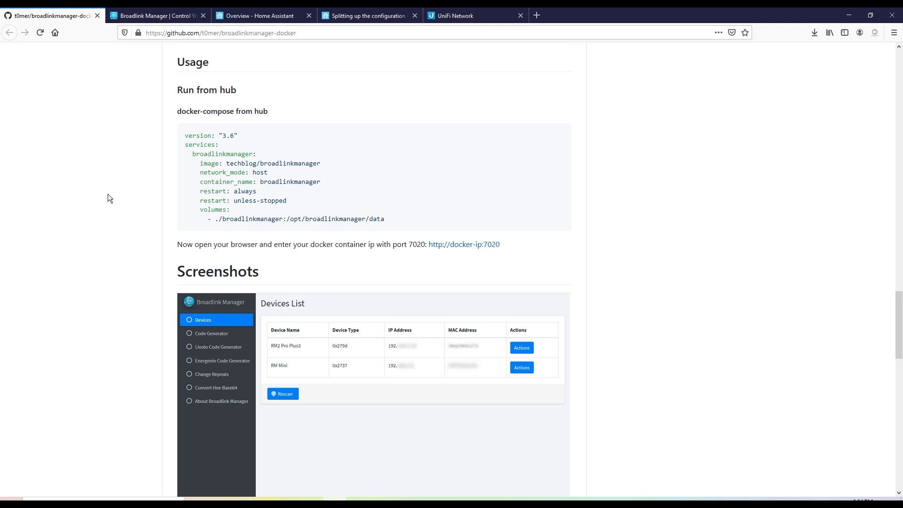
mouse_move(551, 310)
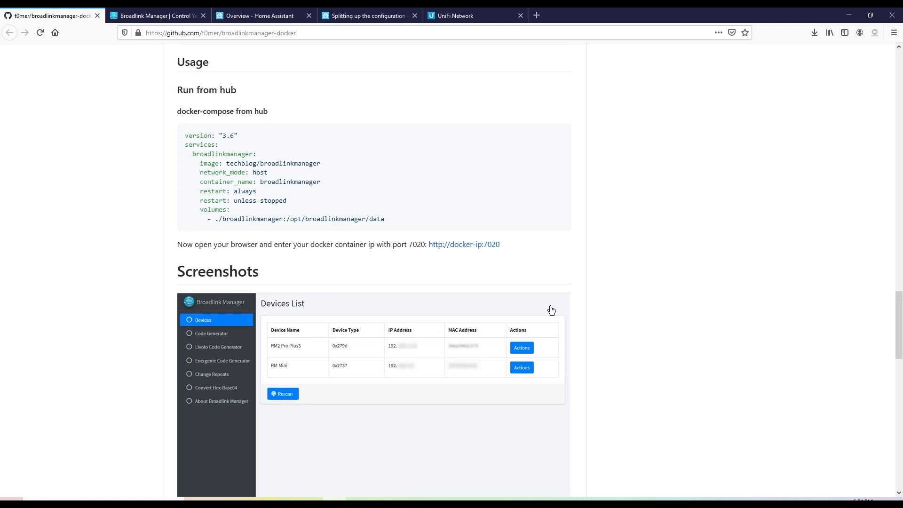
mouse_move(629, 351)
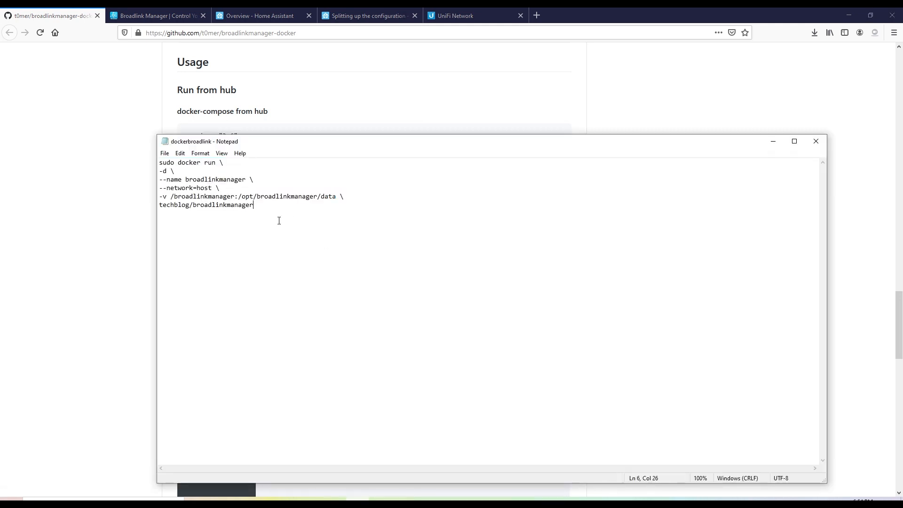
double_click(230, 204)
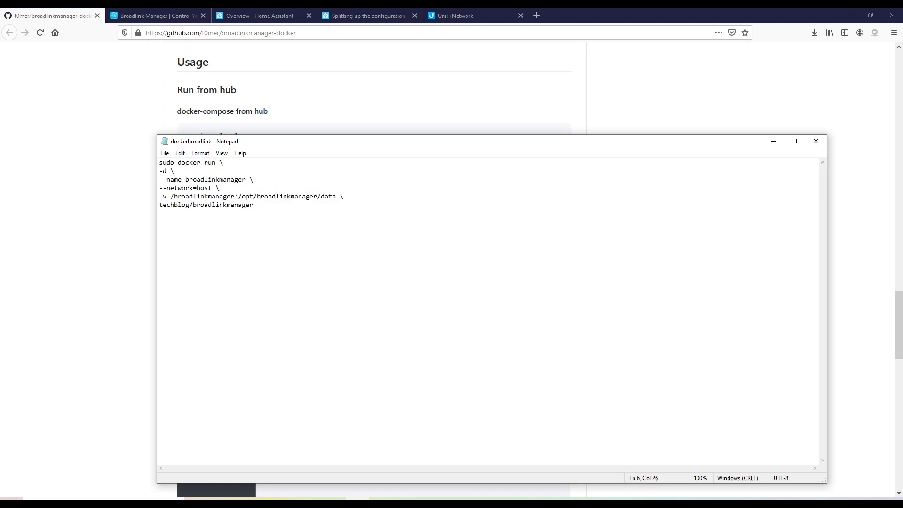
mouse_move(291, 217)
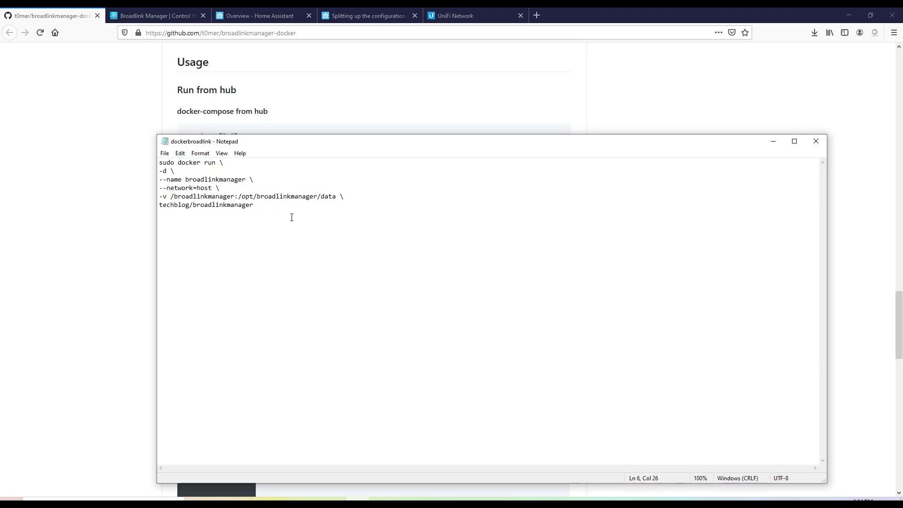
mouse_move(270, 219)
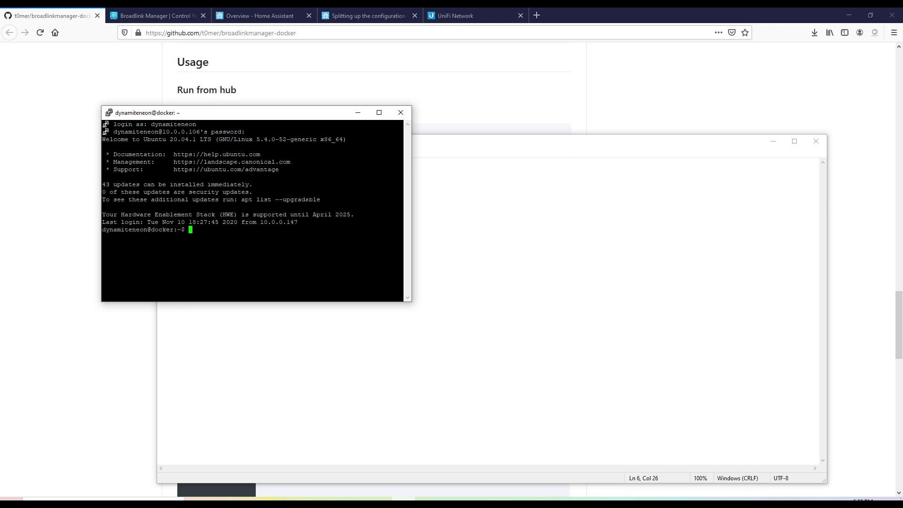
Enter 'sudo docker start broadlinkmanager' at the PuTTY server prompt
text(sudo)
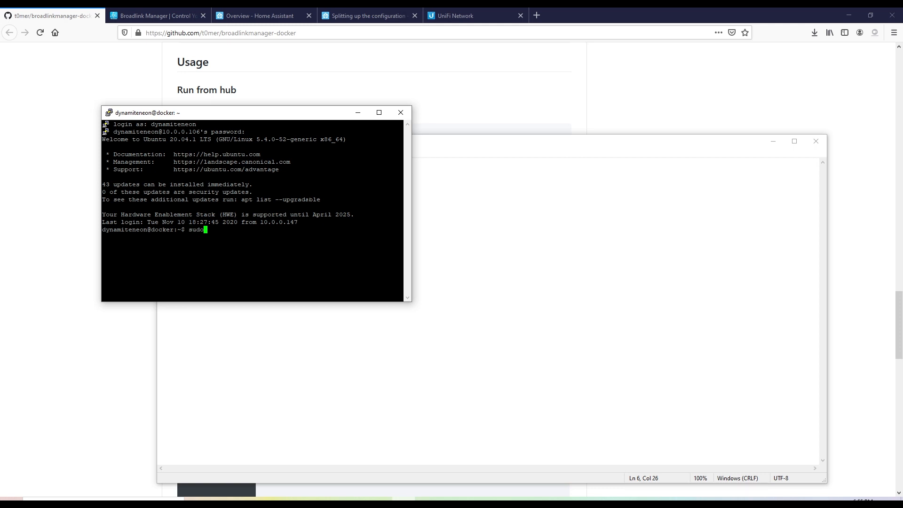
text(doc)
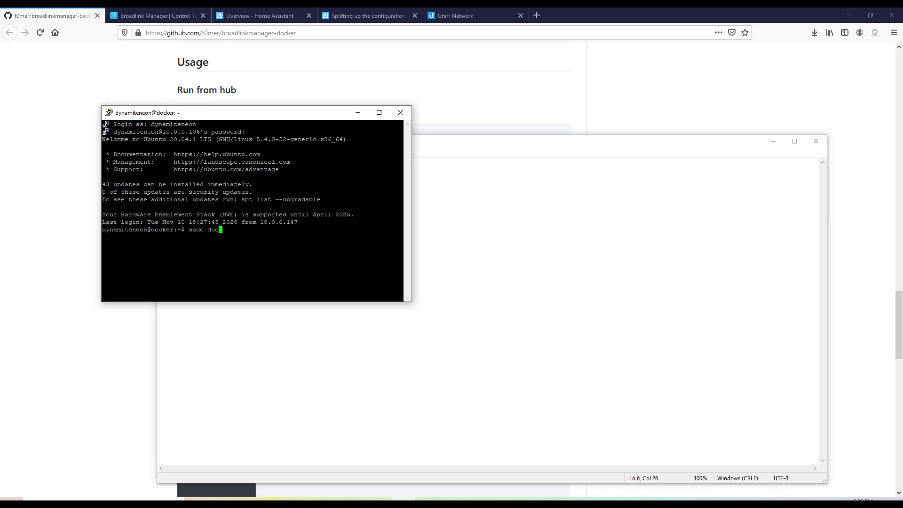
text(ker star)
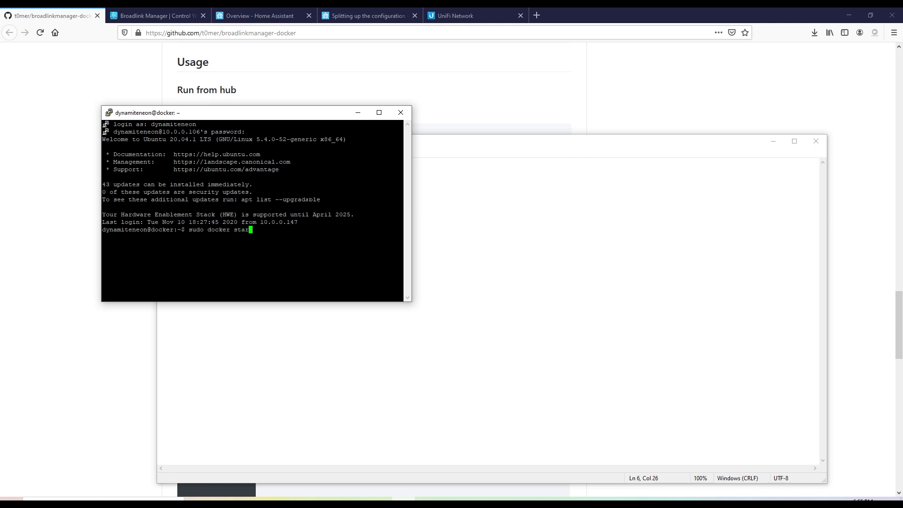
text(broadlinkmanager)
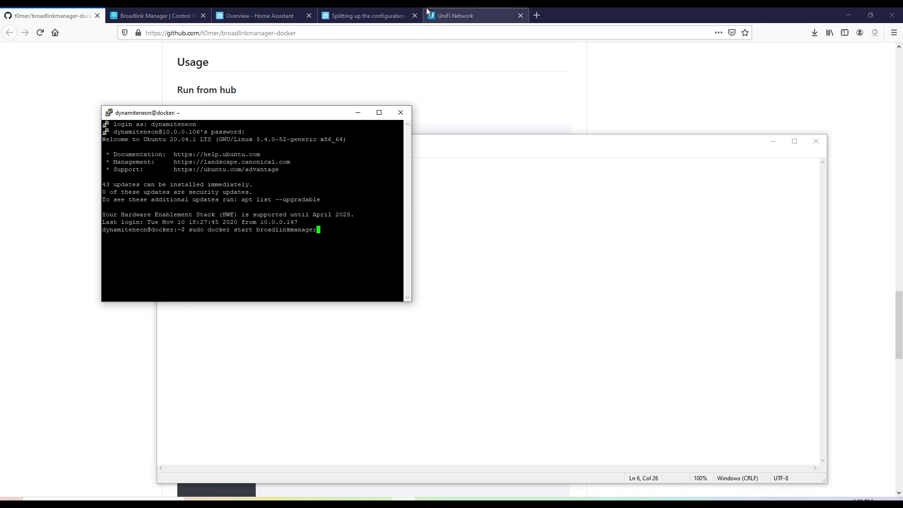
View the RM4 Pro at 10.0.0.13 in Broadlink Manager's Devices List
click(155, 16)
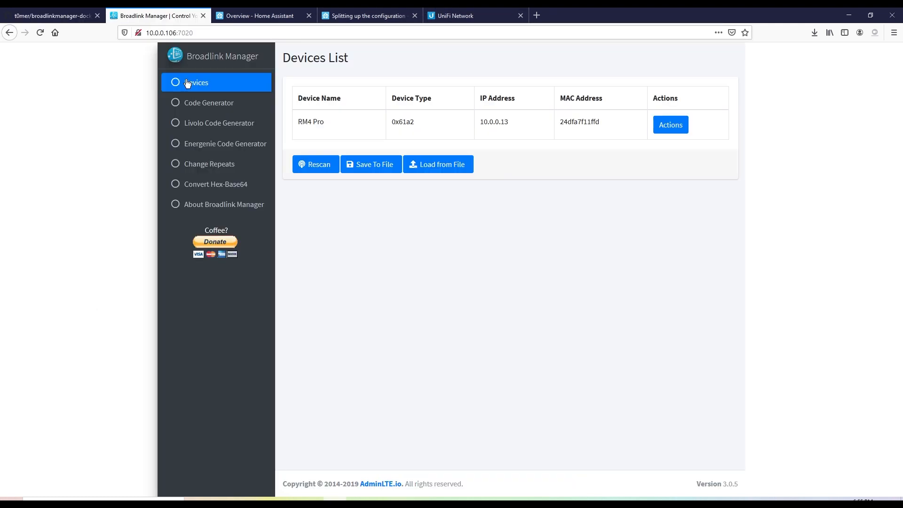
mouse_move(153, 69)
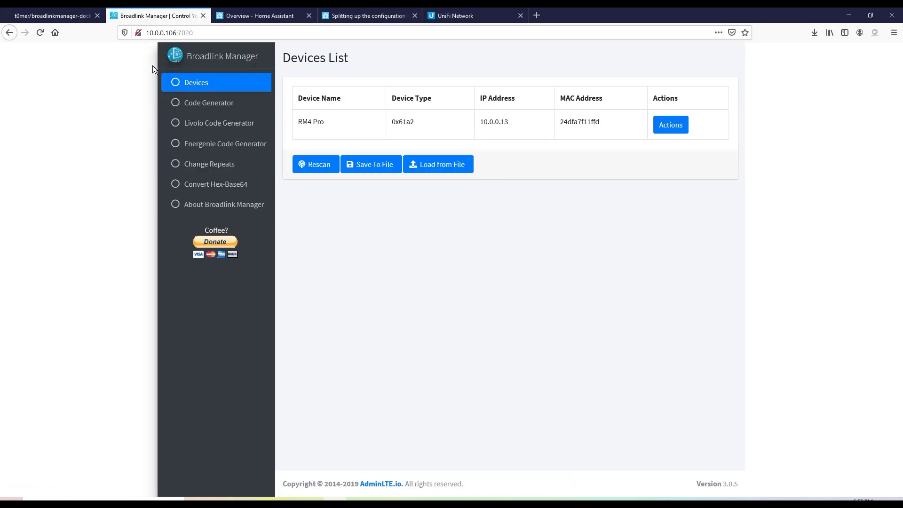
mouse_move(447, 305)
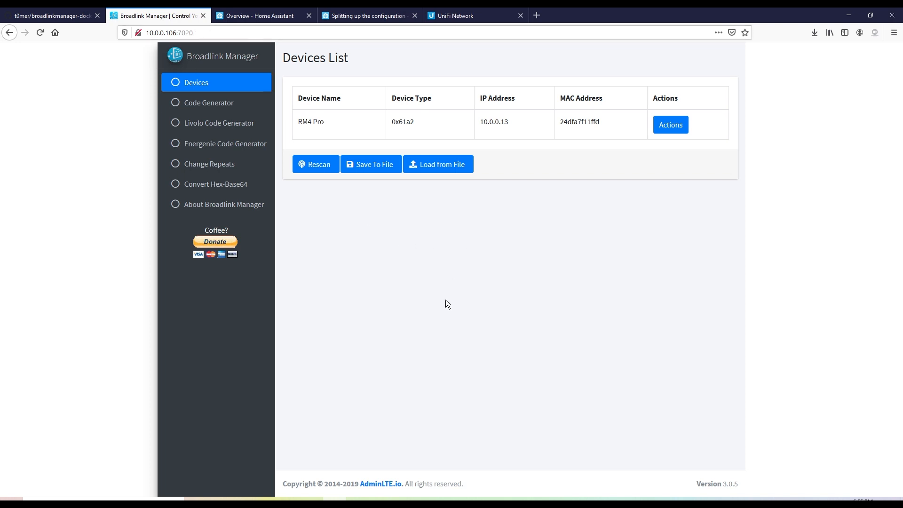
mouse_move(536, 290)
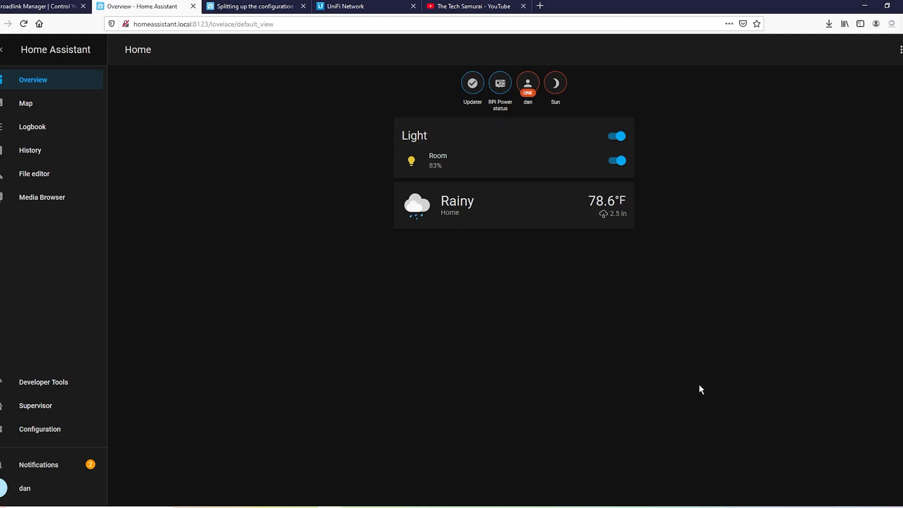
mouse_move(330, 249)
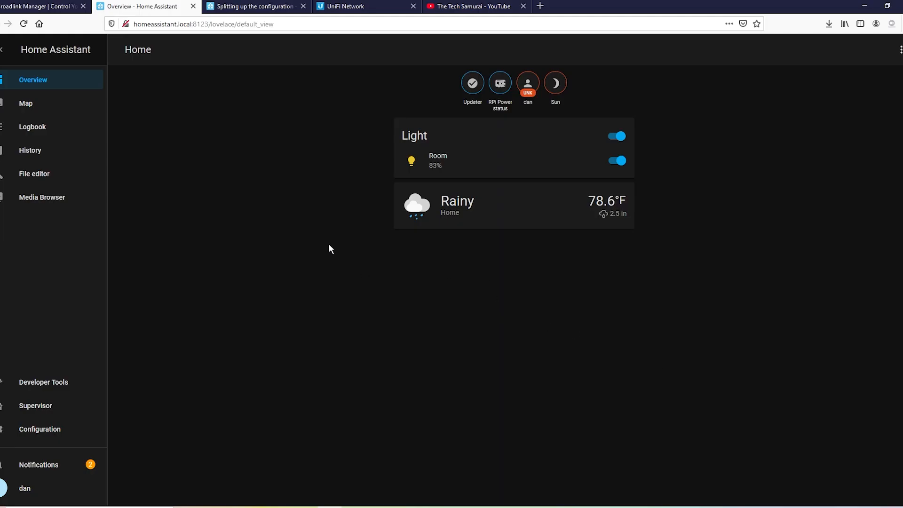
mouse_move(163, 182)
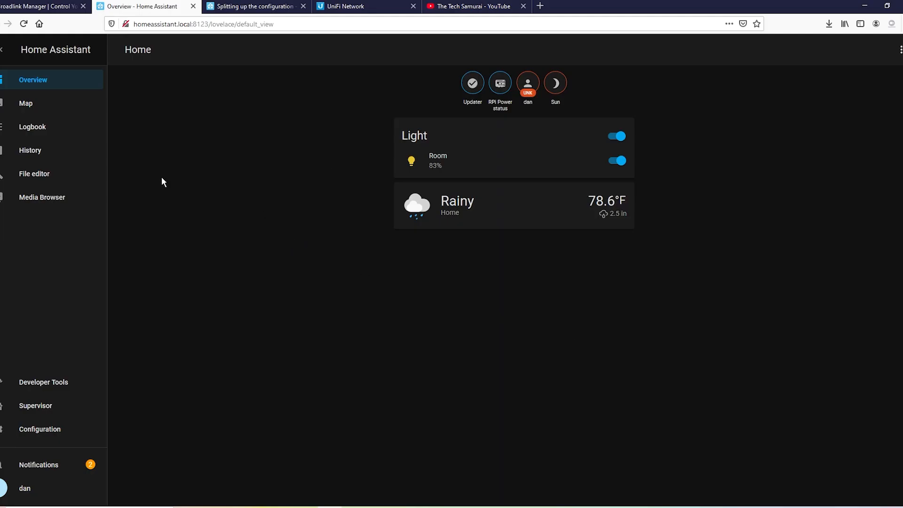
mouse_move(34, 174)
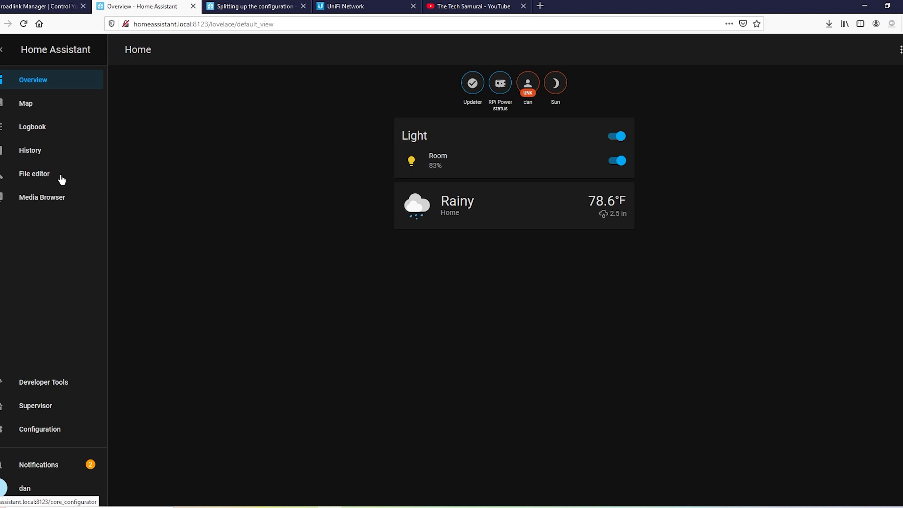
mouse_move(164, 372)
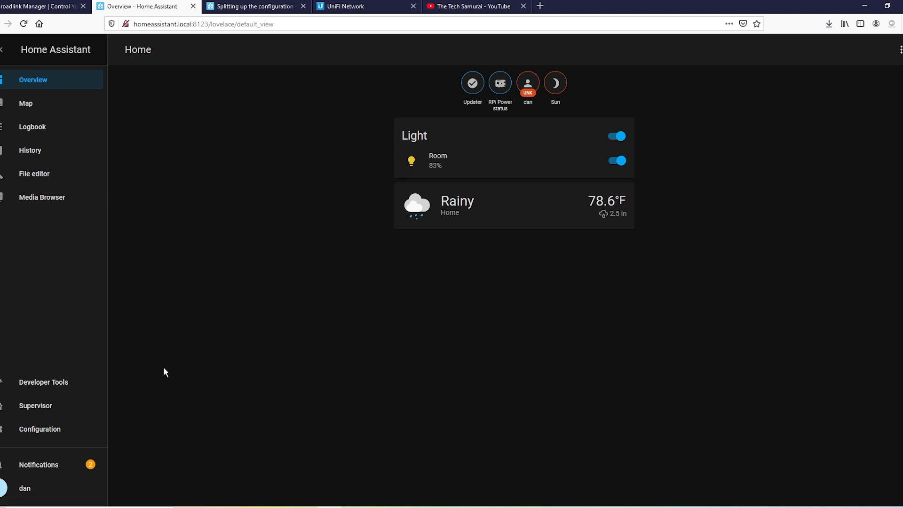
Open the File editor add-on page from Supervisor's Add-on Store
click(35, 405)
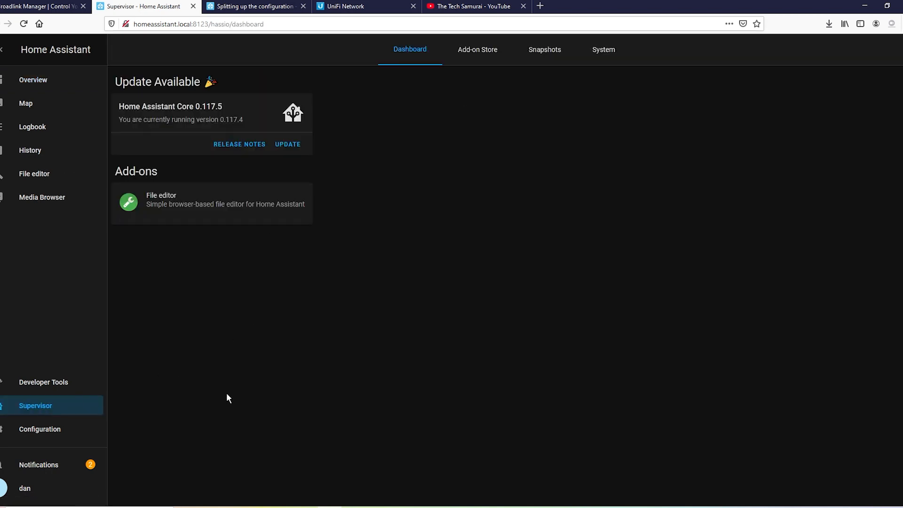
click(475, 49)
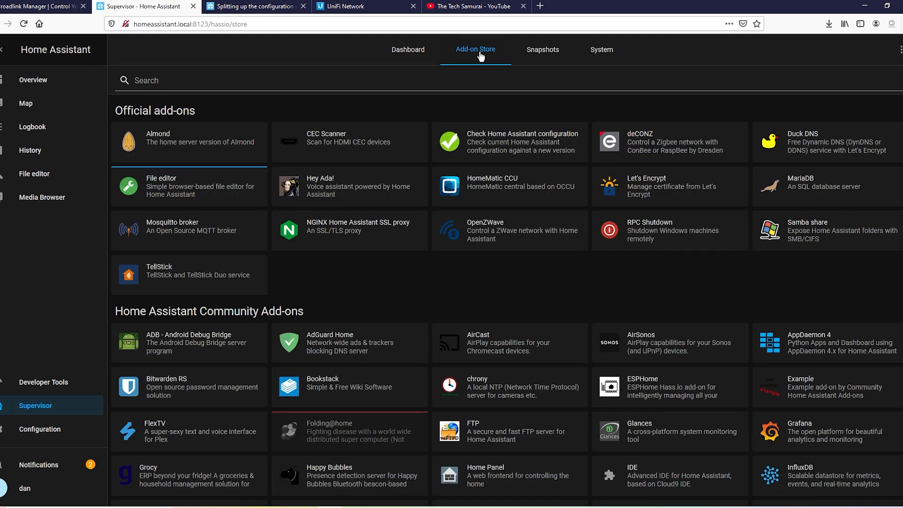
mouse_move(202, 197)
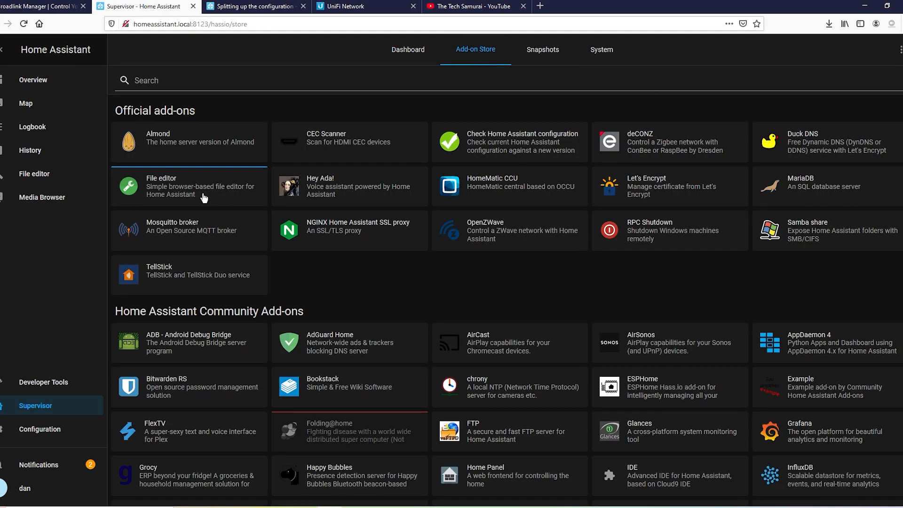
click(188, 186)
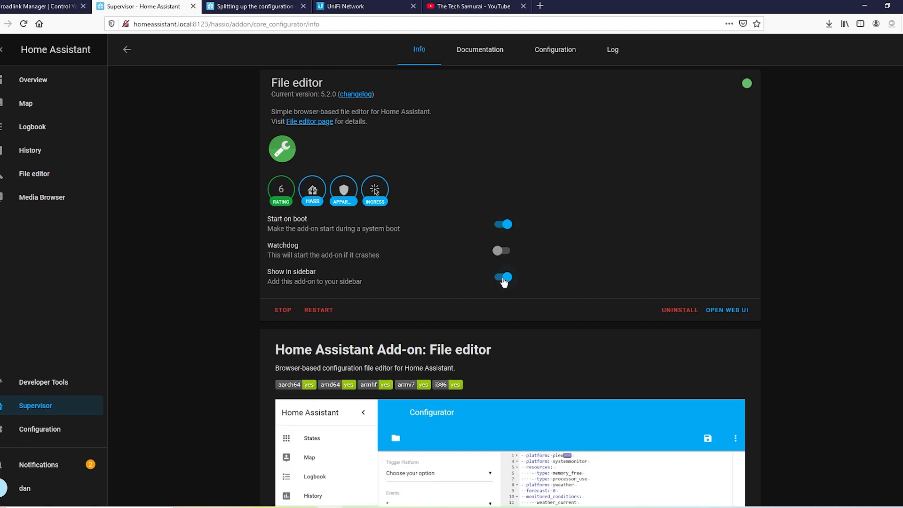
mouse_move(65, 177)
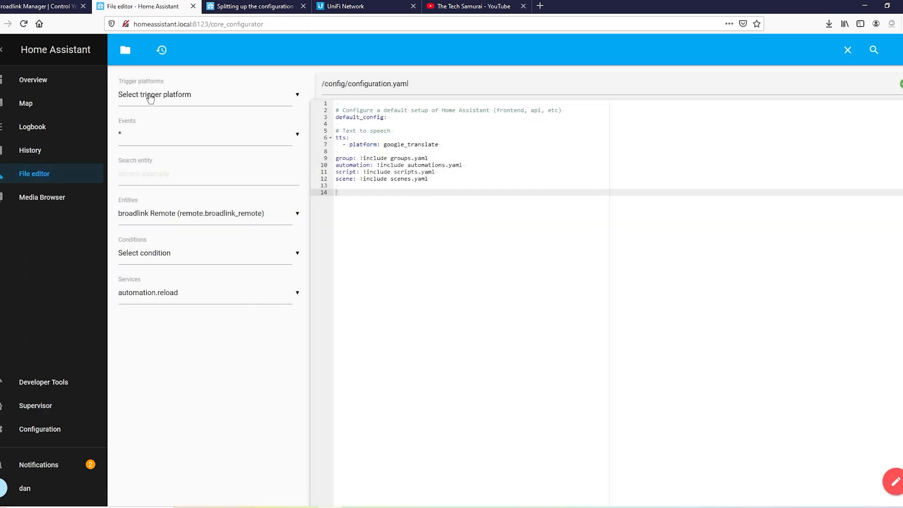
Paste 'switch: !include switch.yaml' at line 13 of configuration.yaml and save
click(125, 50)
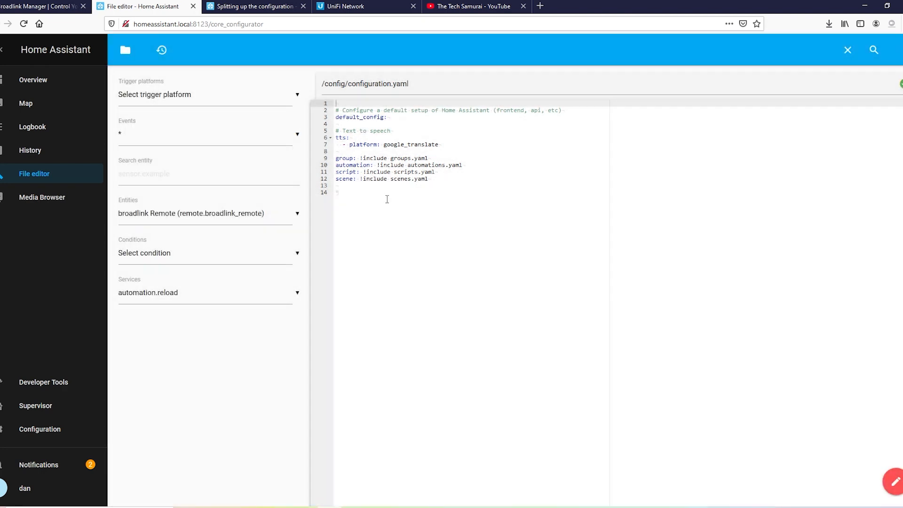
right_click(387, 200)
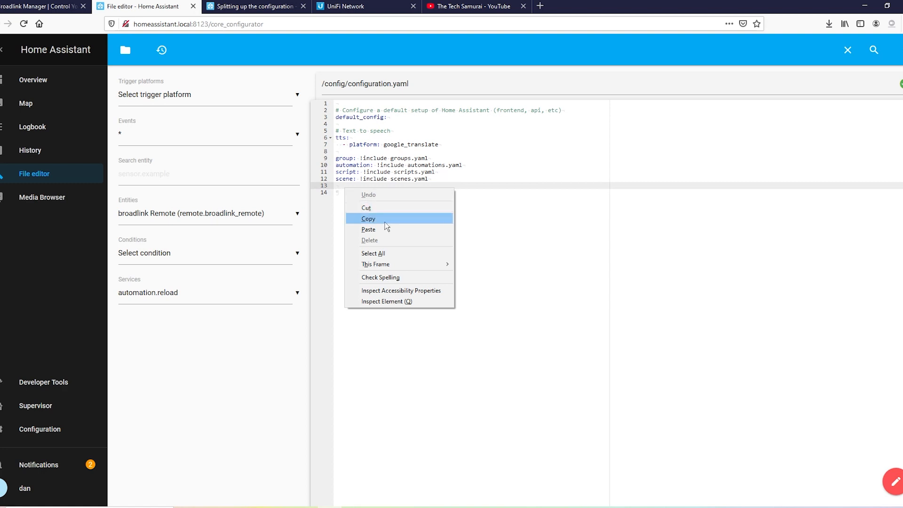
click(367, 229)
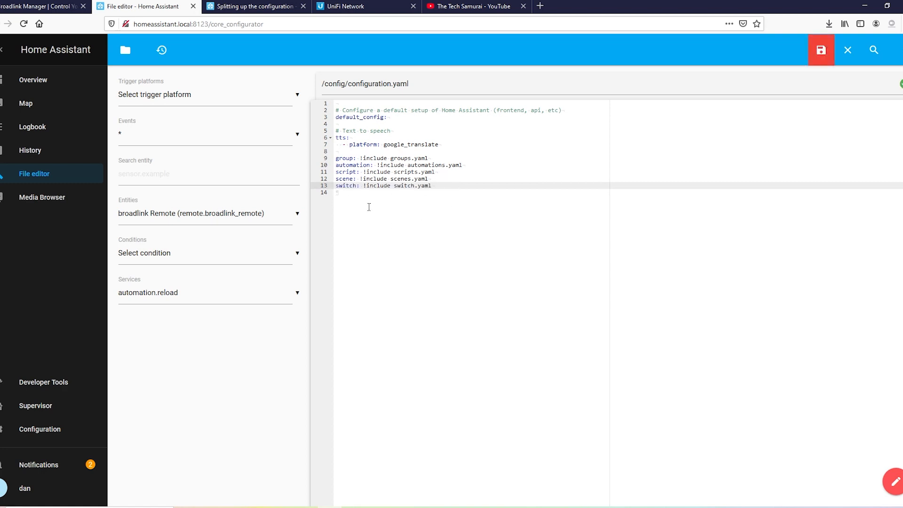
mouse_move(447, 189)
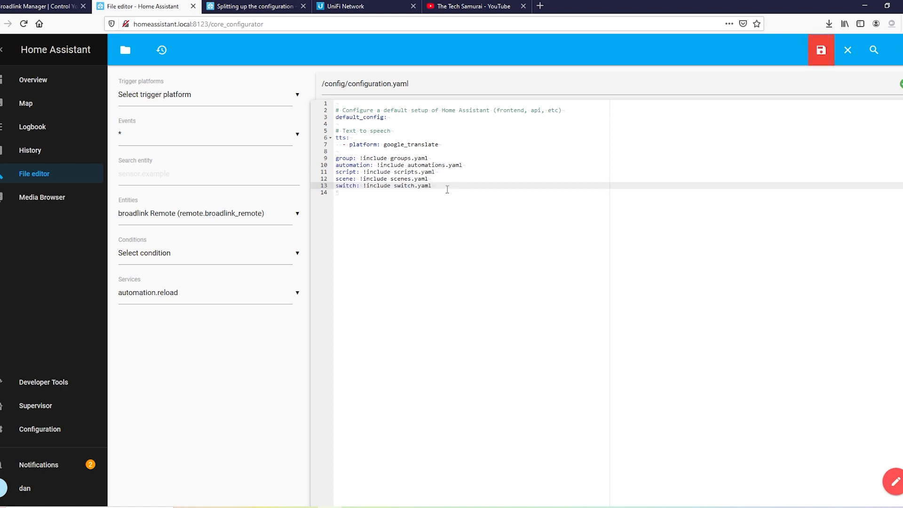
click(820, 50)
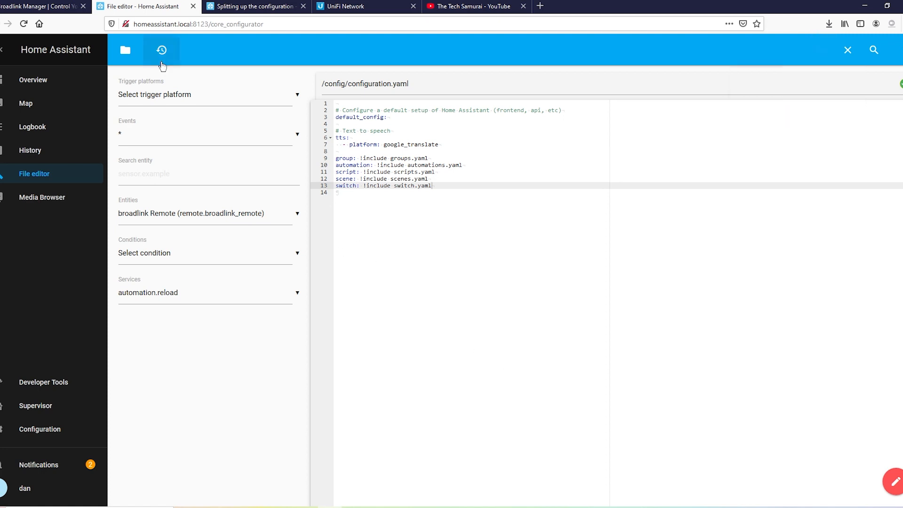
Create an empty switch.yaml file in the config folder with File editor
click(125, 49)
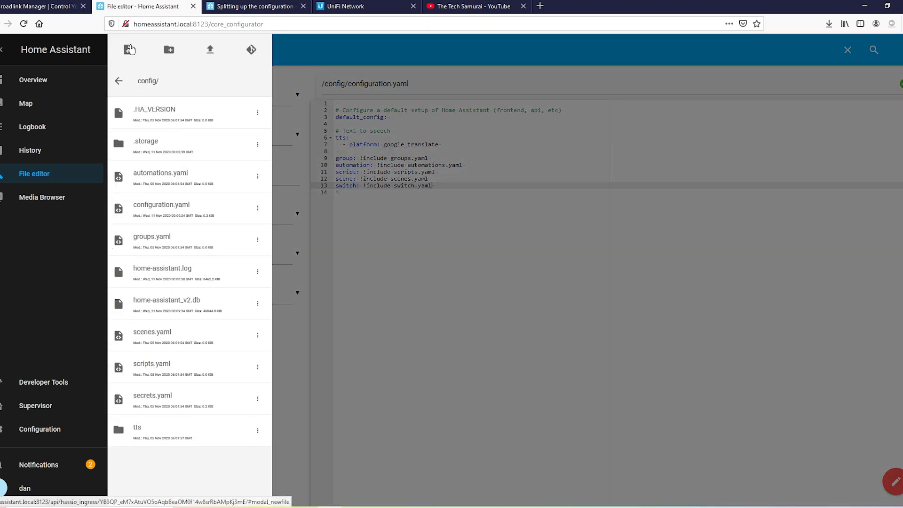
click(128, 50)
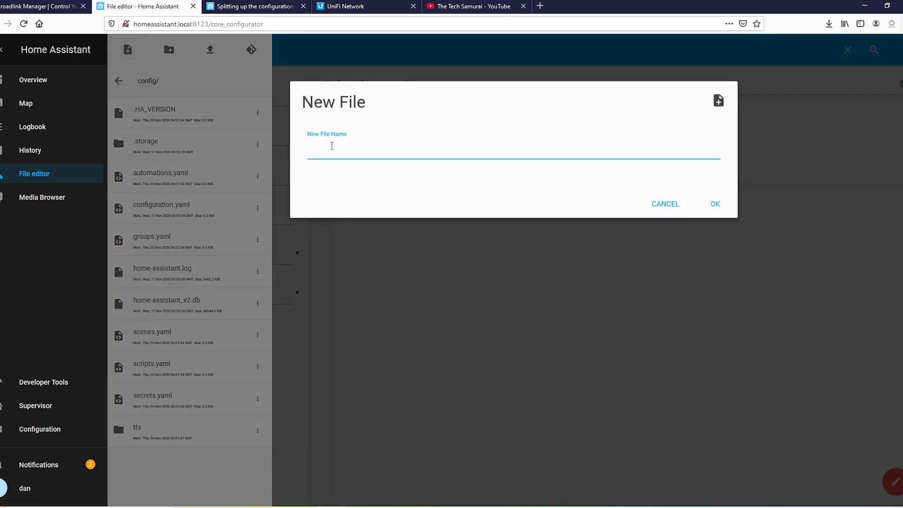
text(switc)
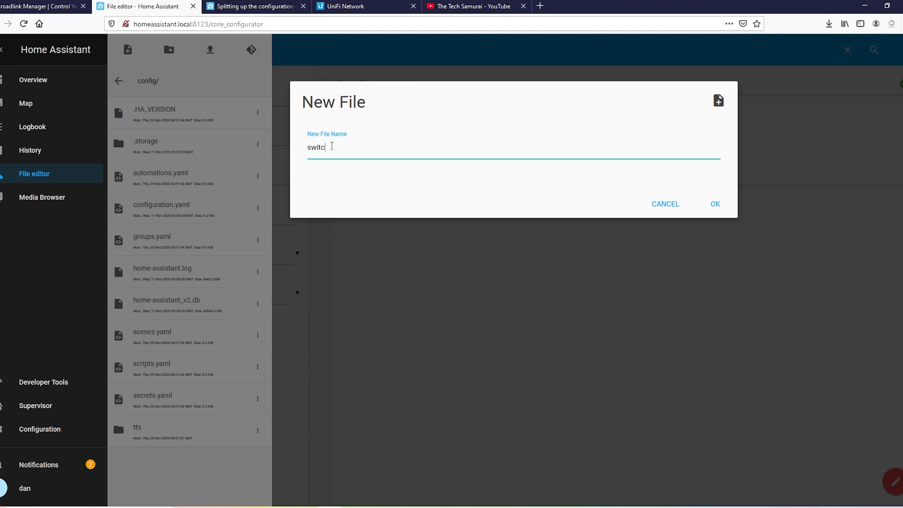
text(h.ya)
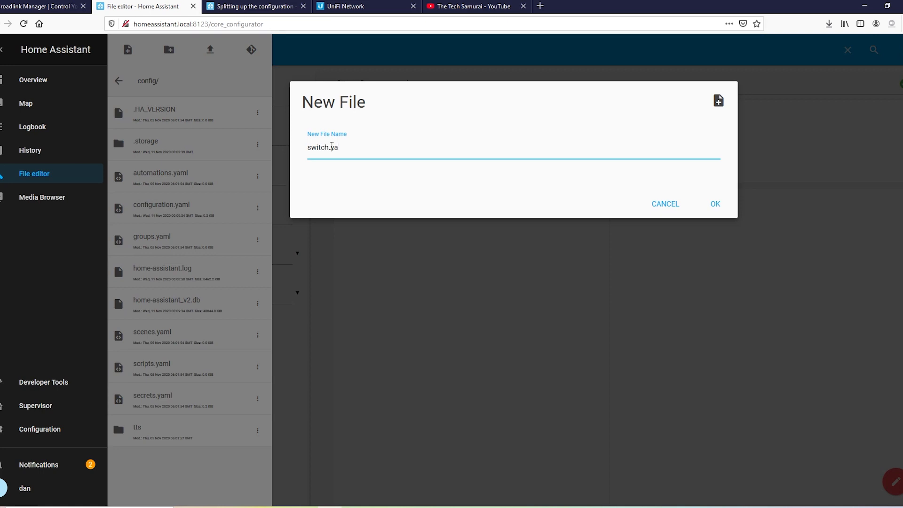
click(714, 204)
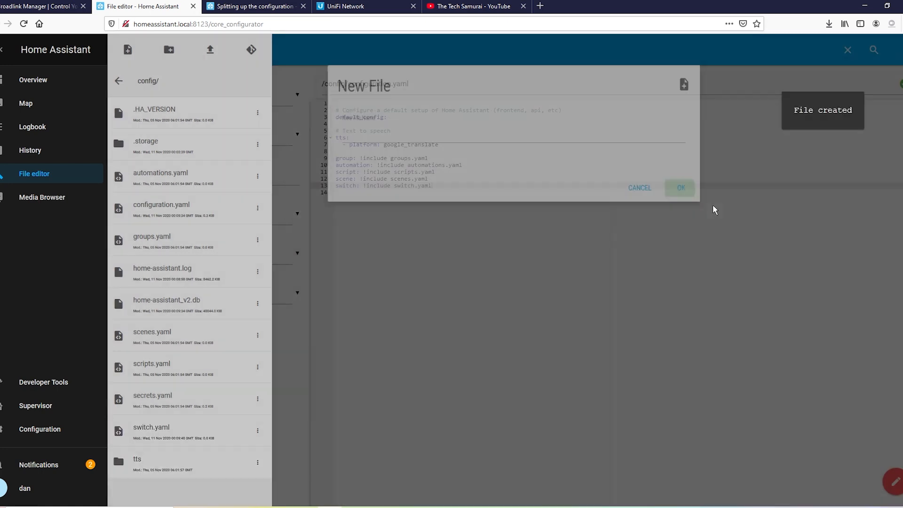
click(43, 6)
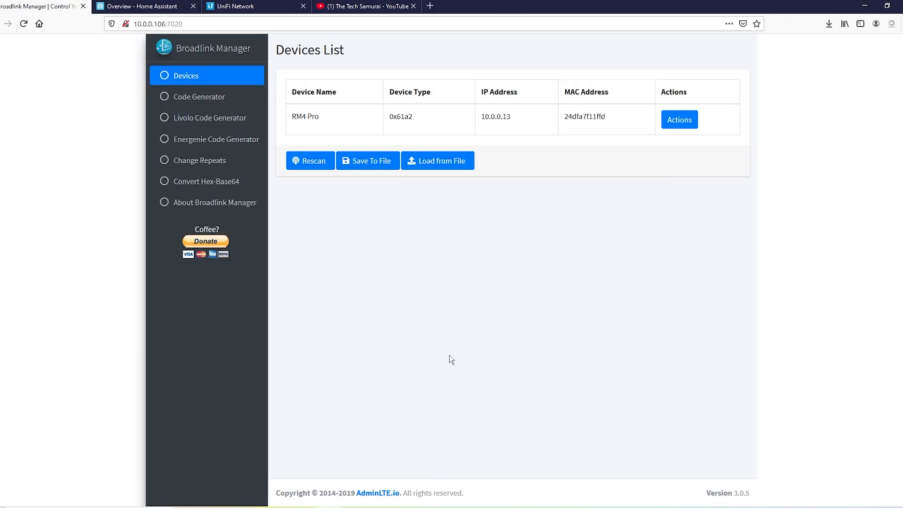
mouse_move(466, 438)
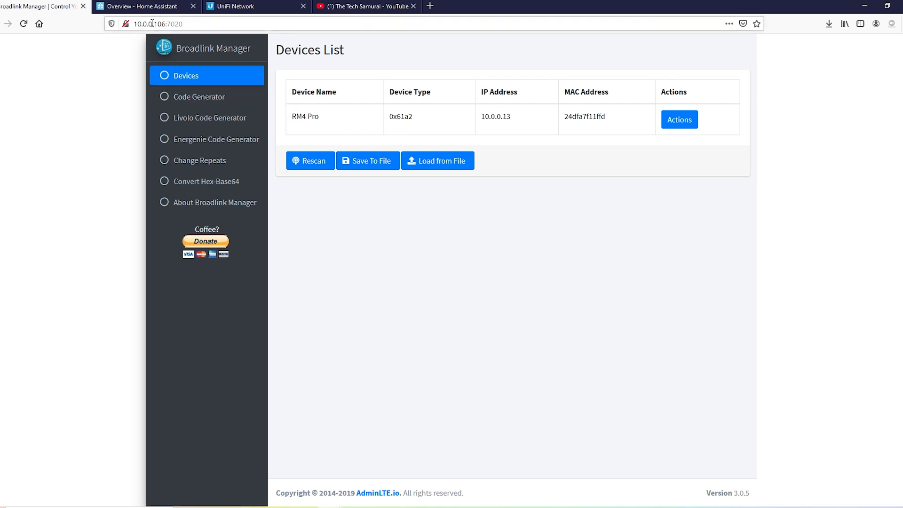
mouse_move(627, 204)
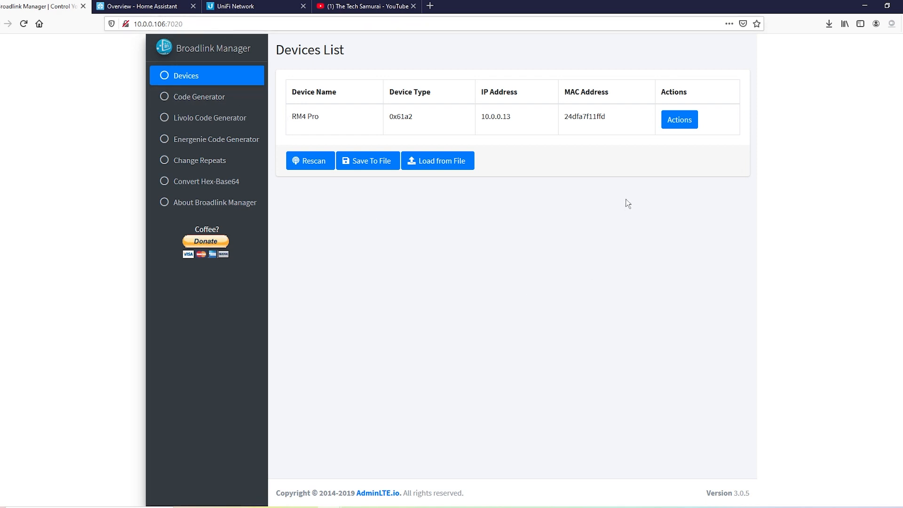
mouse_move(717, 96)
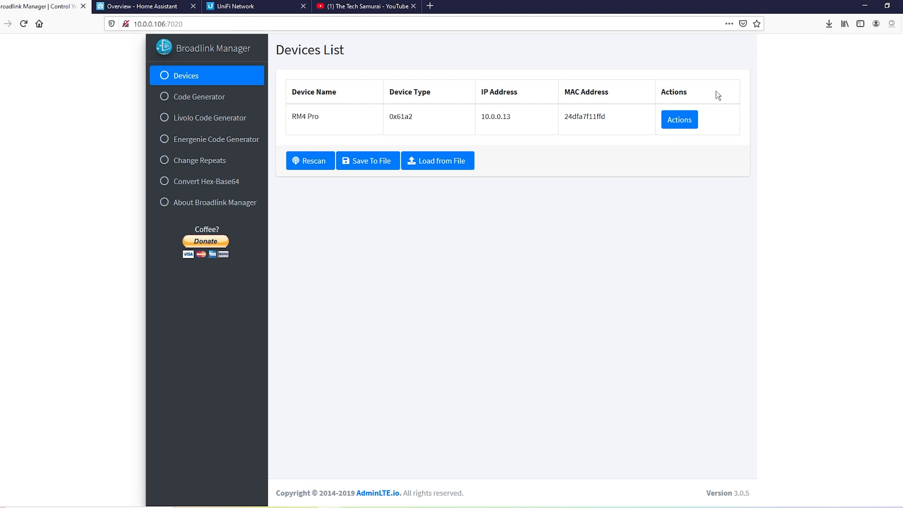
Learn the TV remote's power IR code on the RM4 Pro and copy it
click(678, 119)
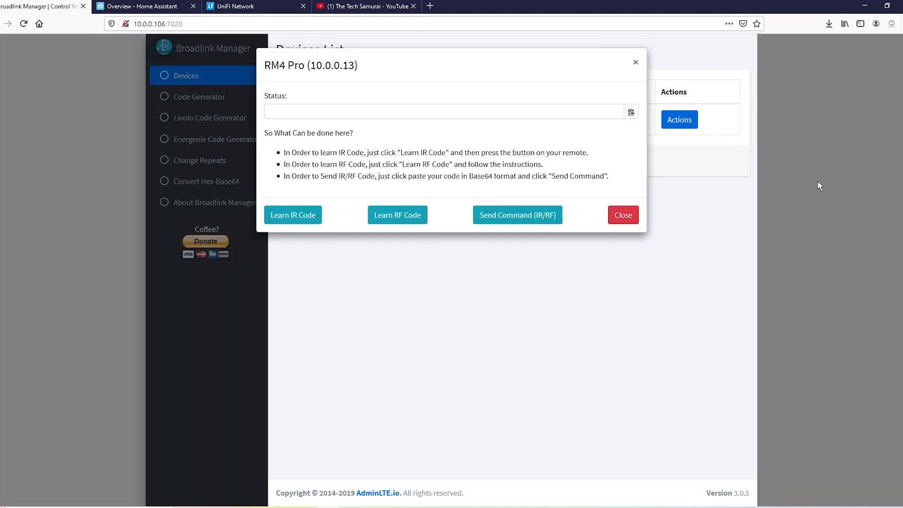
click(292, 215)
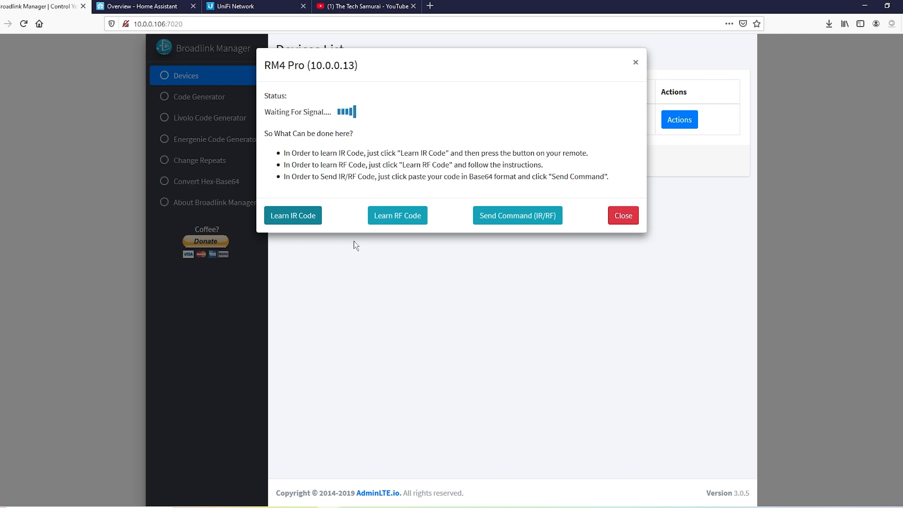
click(292, 215)
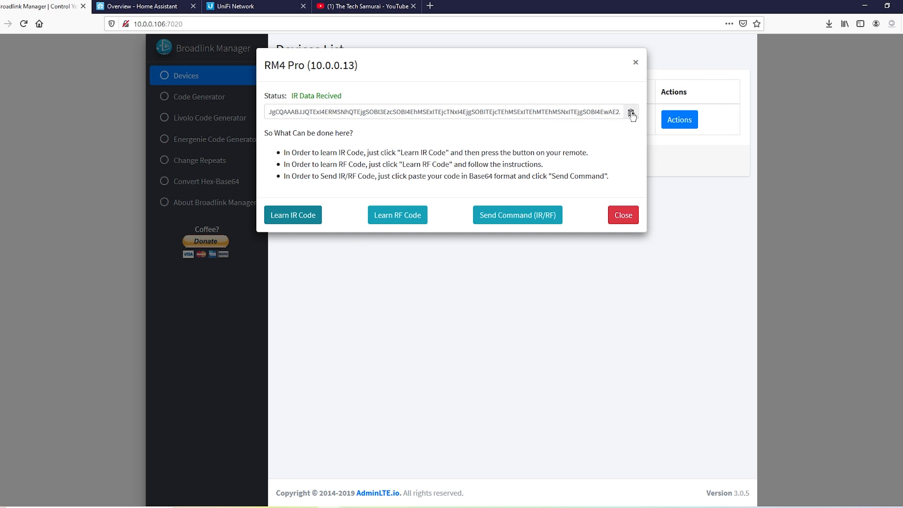
click(623, 215)
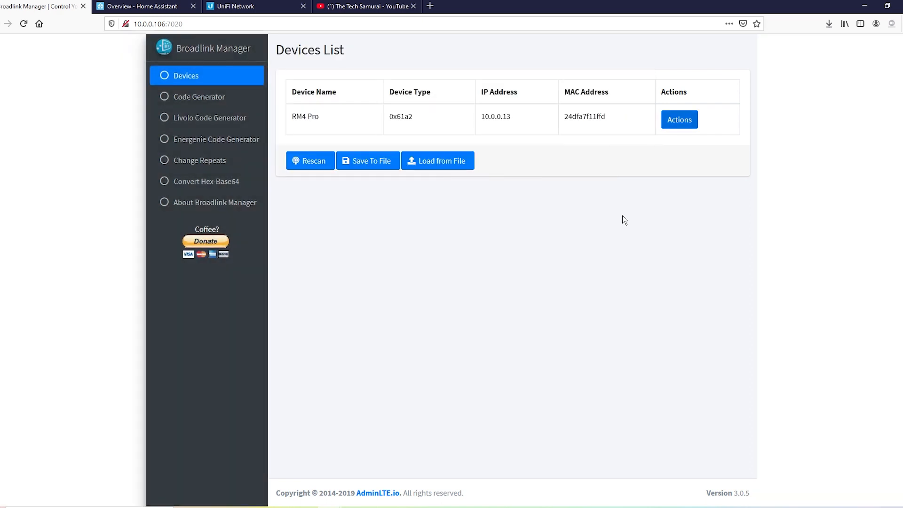
mouse_move(402, 435)
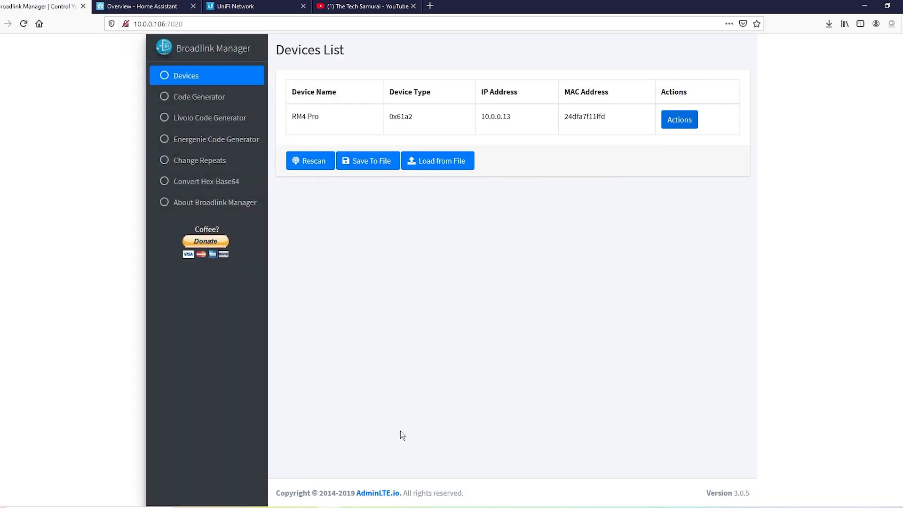
Fill switch.yaml with the broadlink TV Power switch: host, MAC address, on/off commands
click(146, 6)
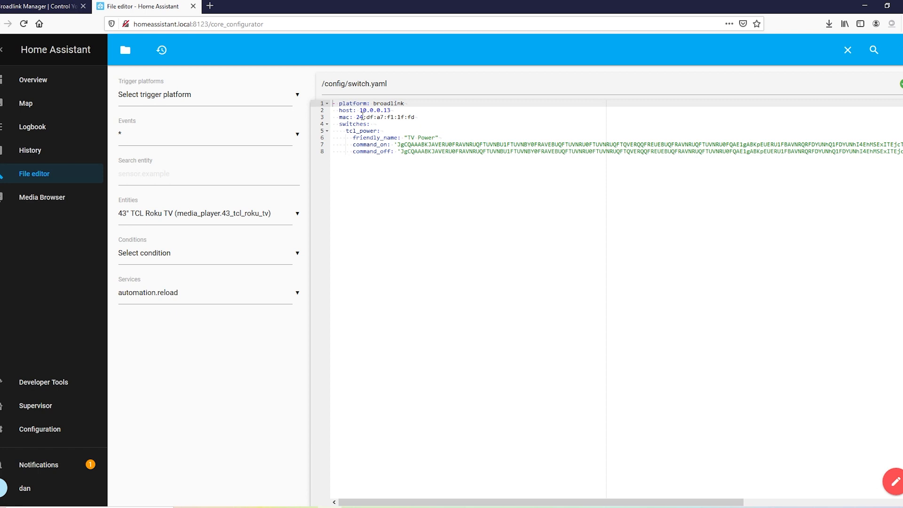
click(384, 130)
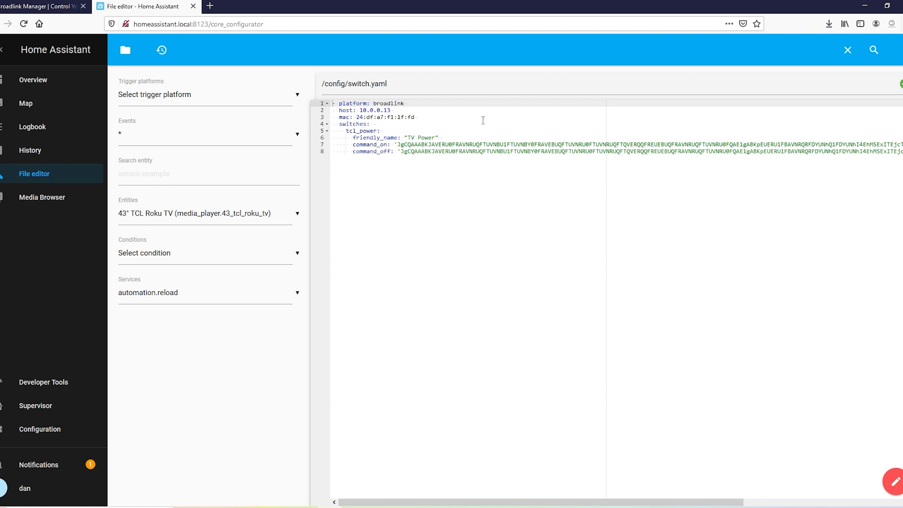
mouse_move(465, 137)
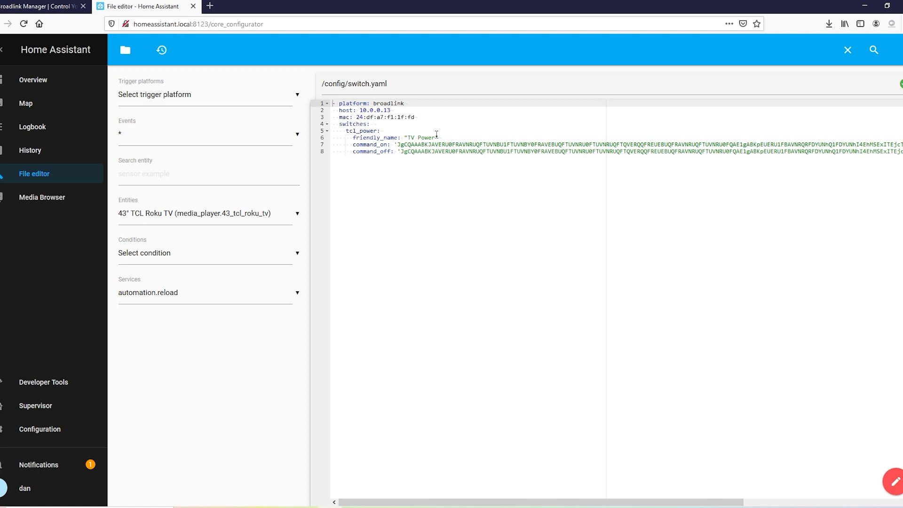
mouse_move(428, 136)
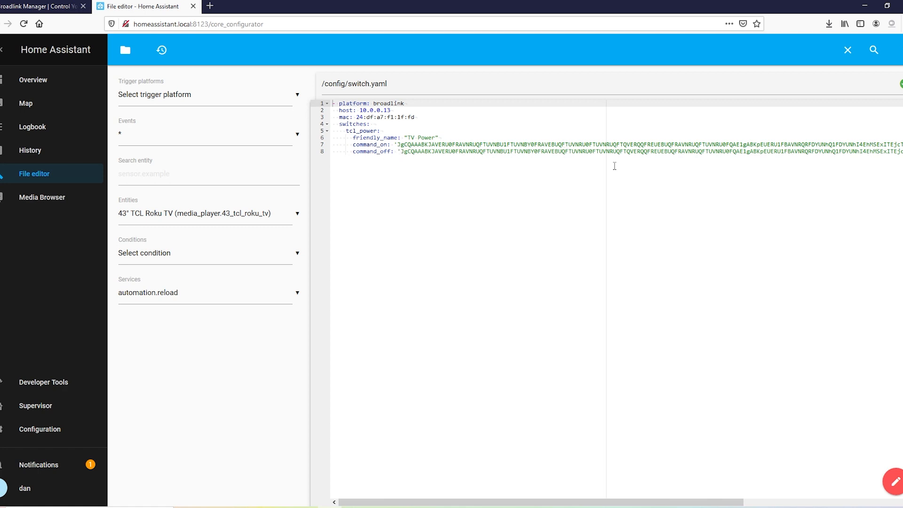
mouse_move(790, 243)
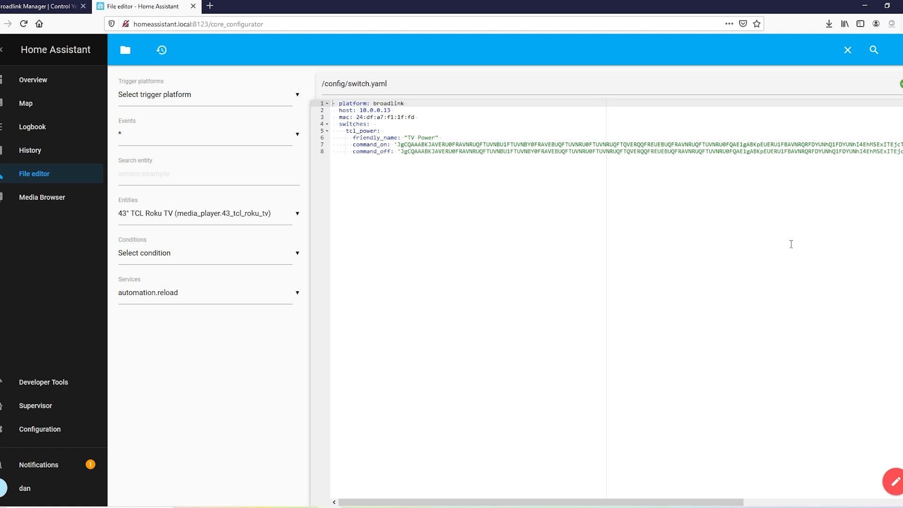
mouse_move(872, 50)
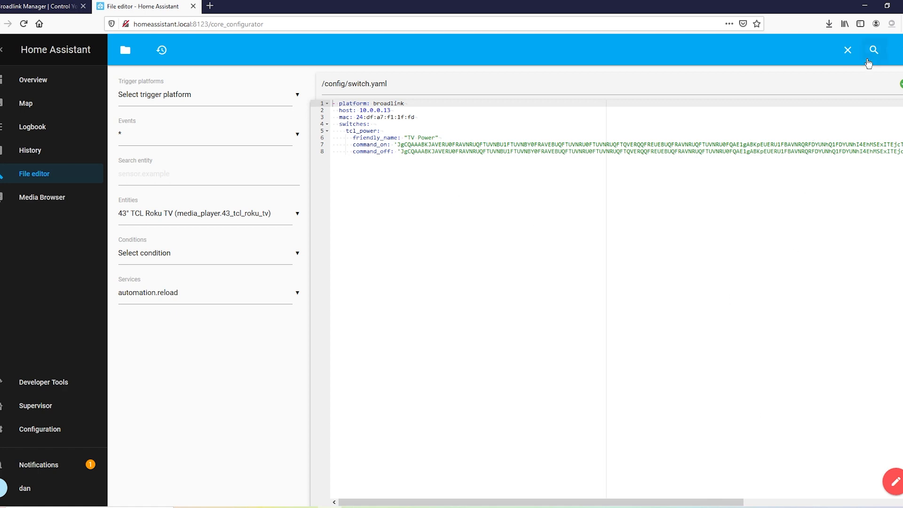
mouse_move(45, 430)
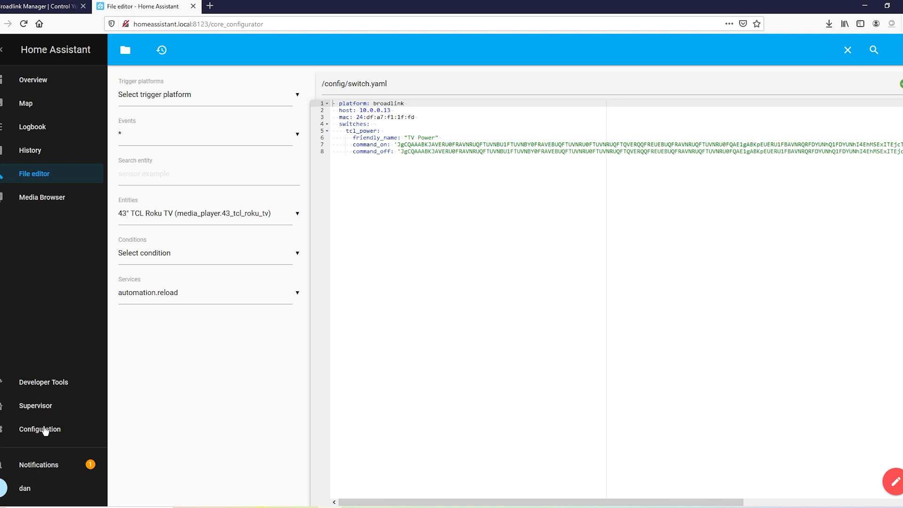
Restart Home Assistant from Configuration's Server Controls to load the TV Power switch
click(39, 428)
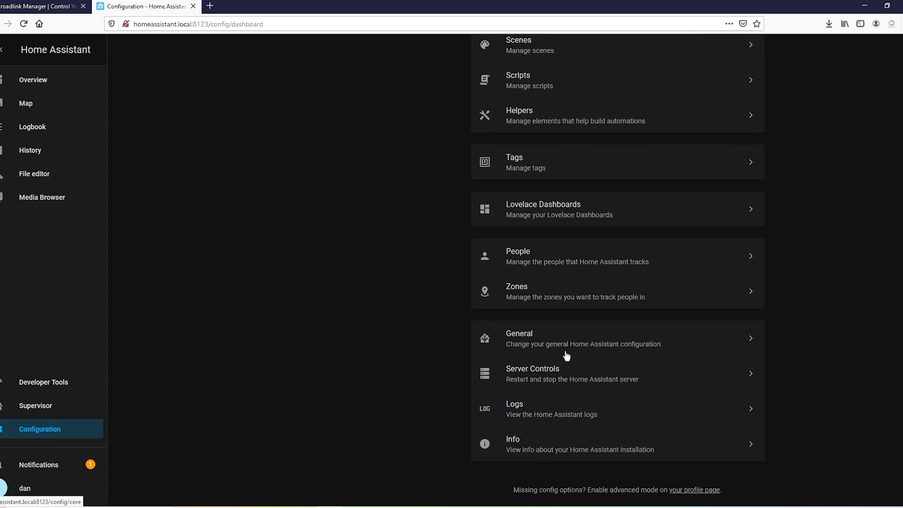
click(532, 373)
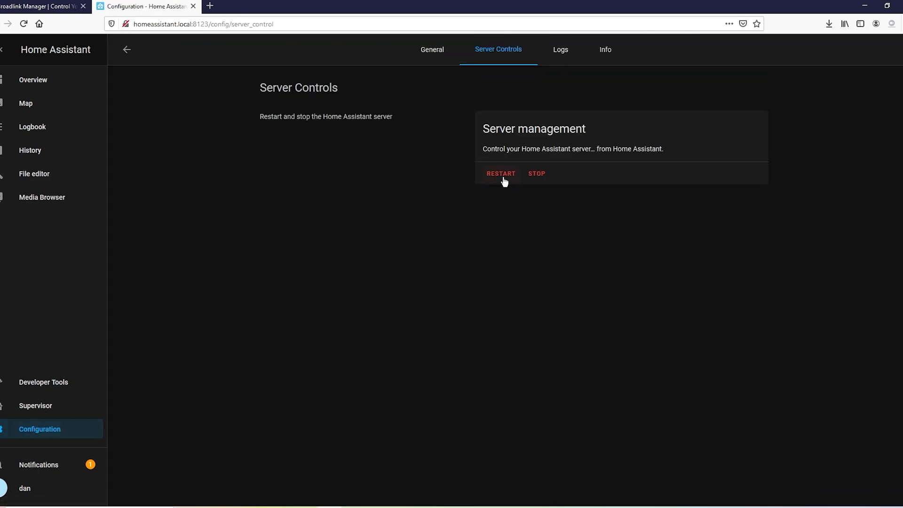
click(33, 79)
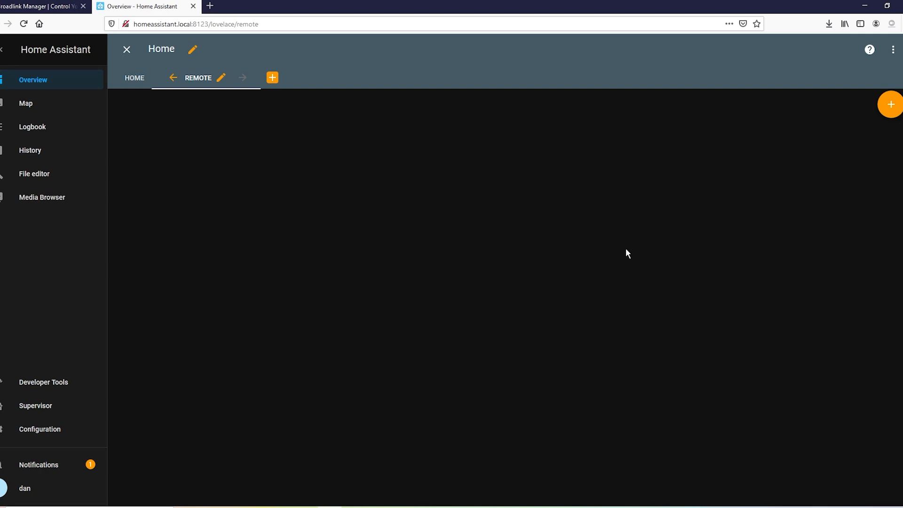
mouse_move(59, 385)
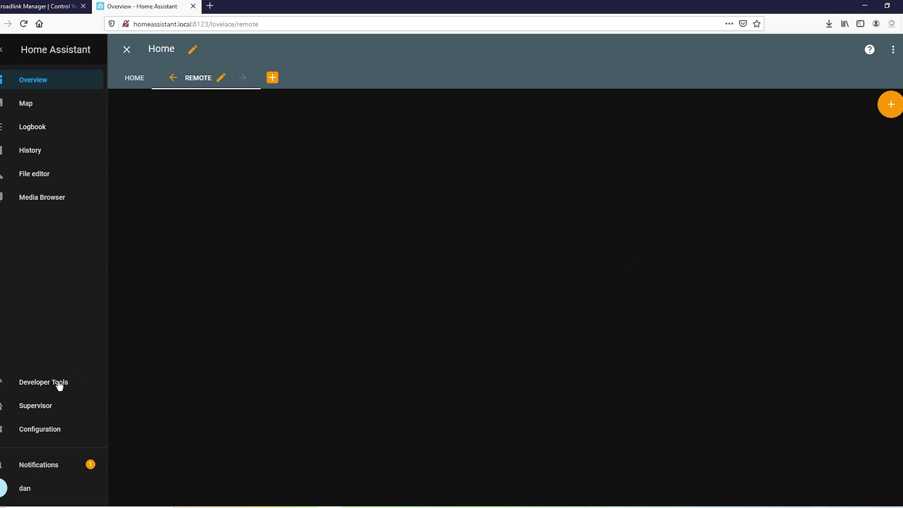
Confirm switch.tv_power shows as TV Power, off, in Developer Tools States, then return to Overview
click(43, 382)
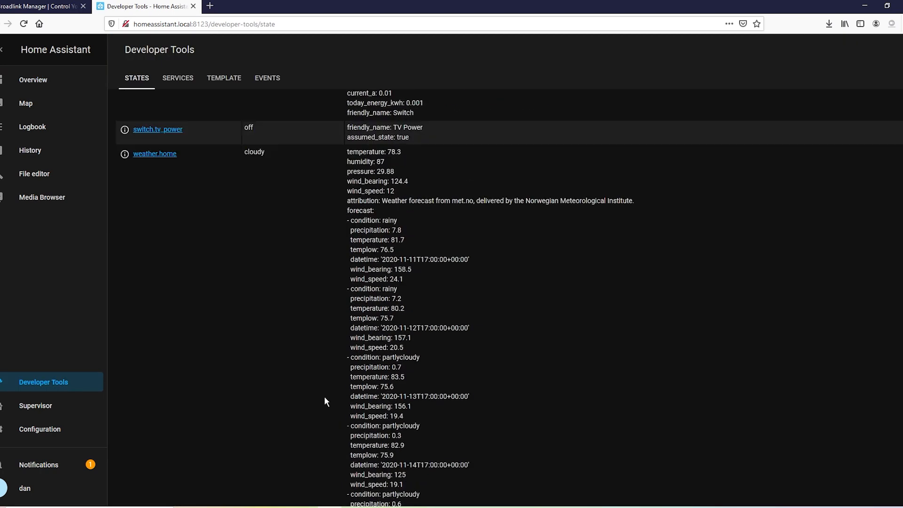
scroll(up, 3)
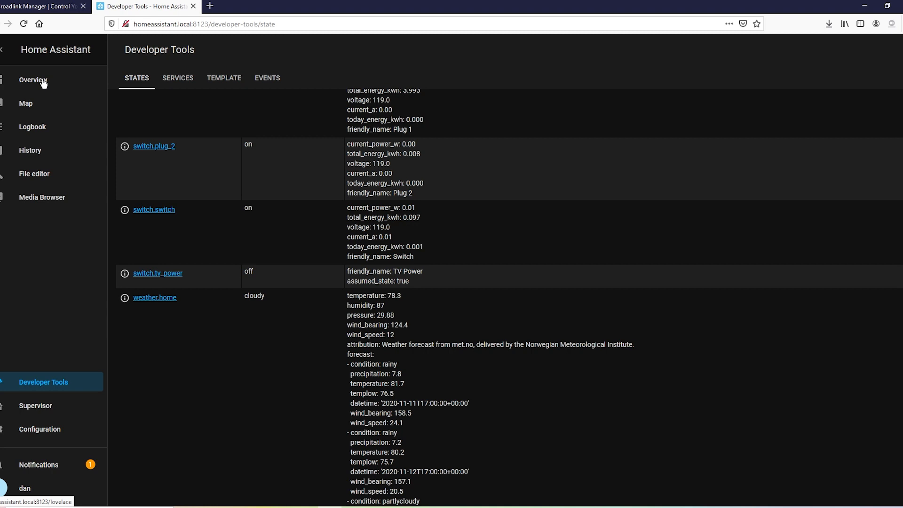
click(33, 80)
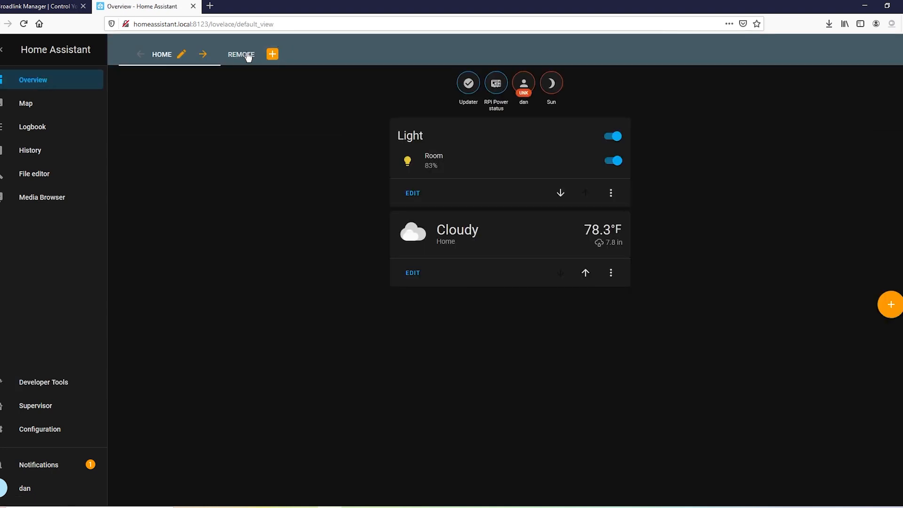
Add and save a Button card for switch.tv_power on the Remote view
click(240, 54)
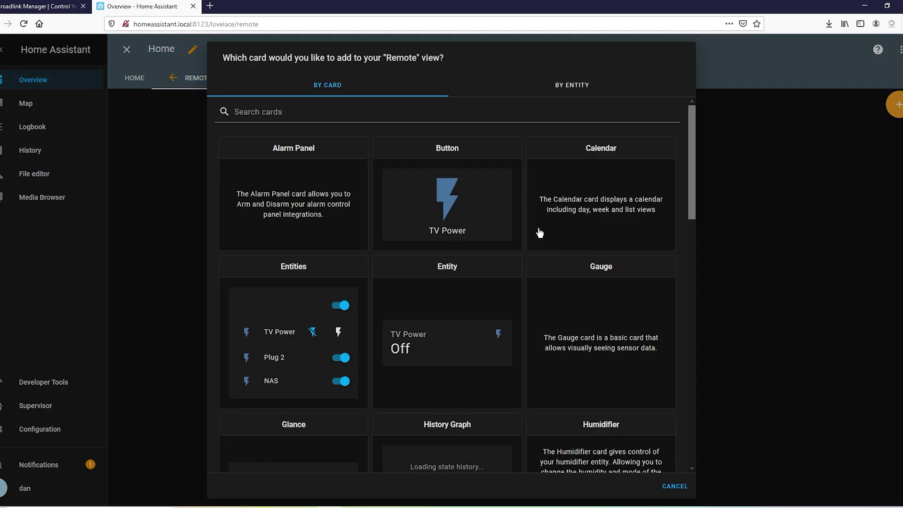
click(674, 485)
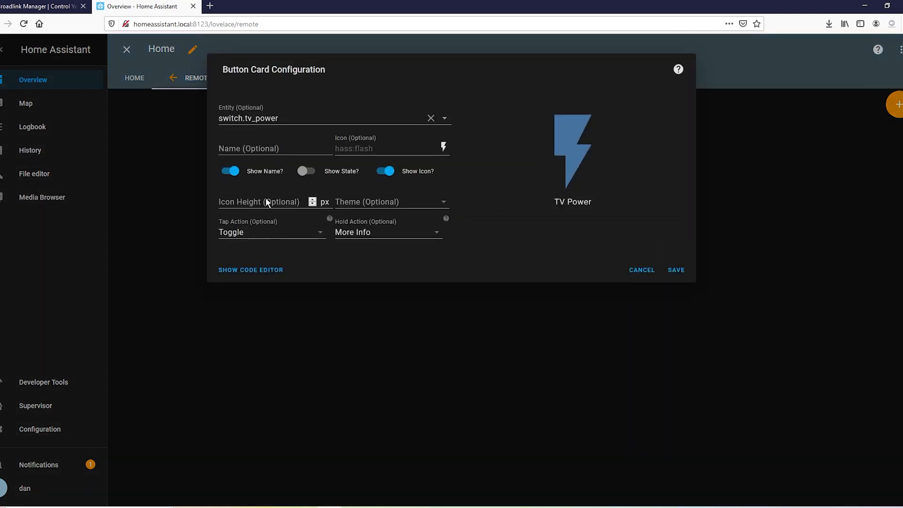
mouse_move(633, 286)
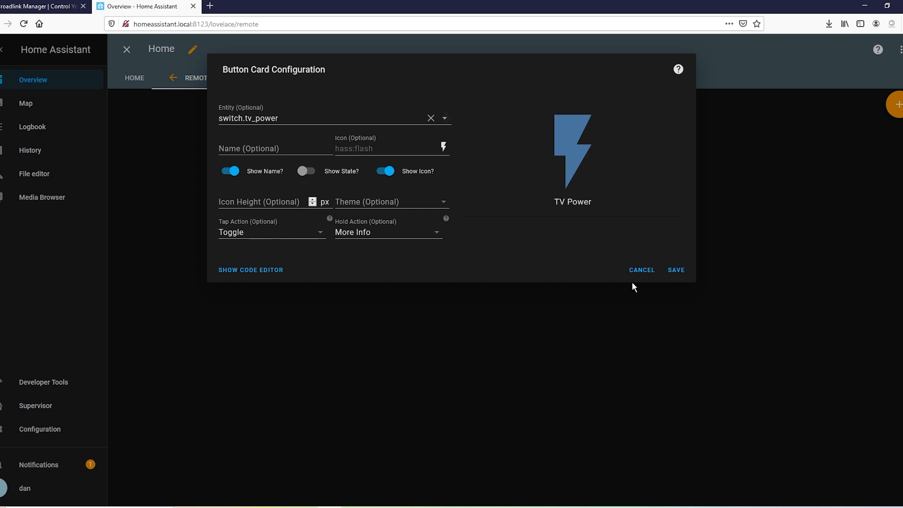
click(675, 269)
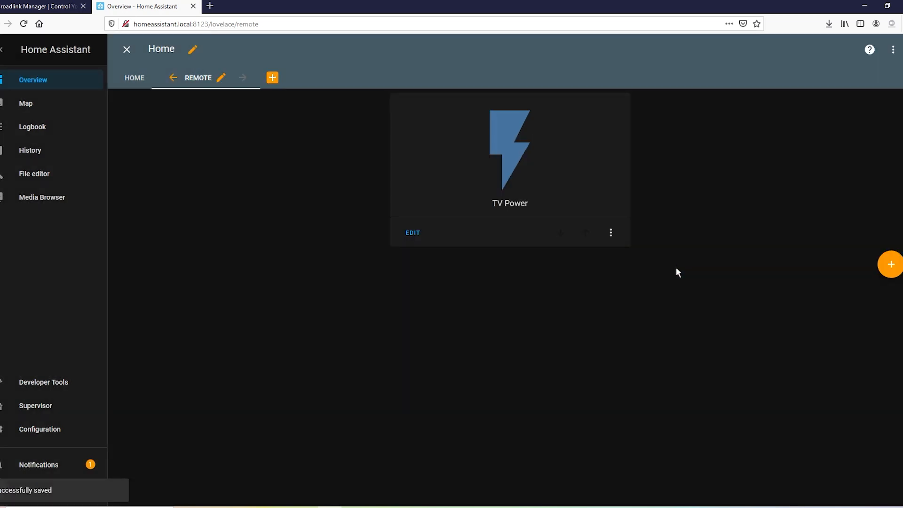
mouse_move(508, 157)
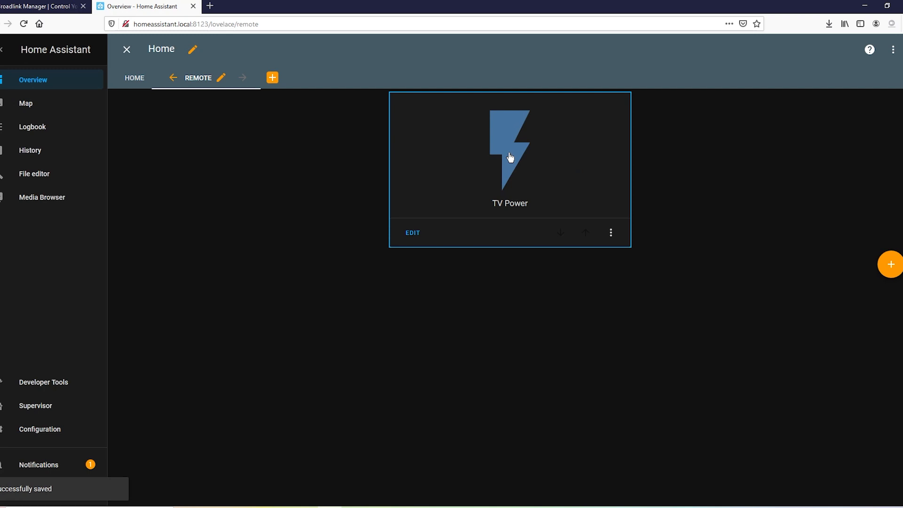